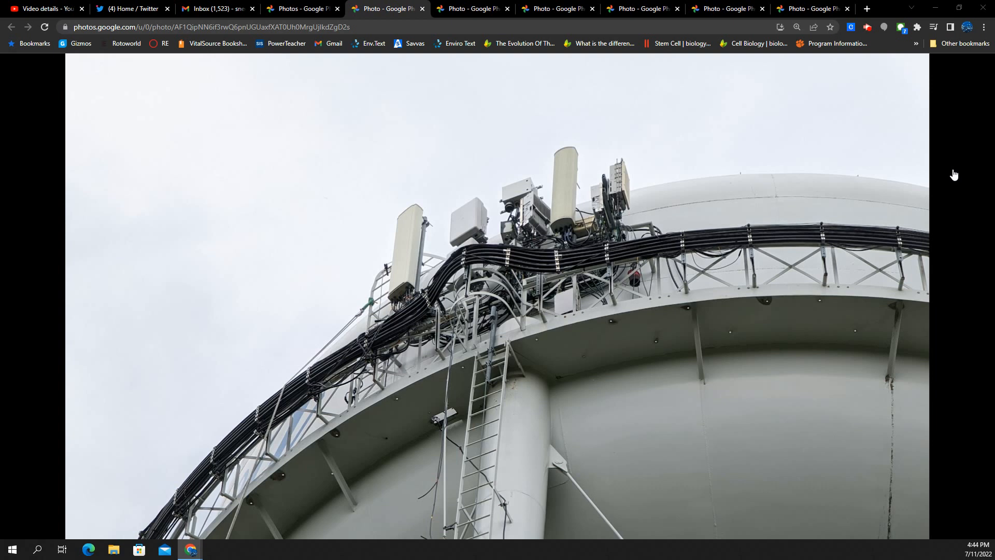
{"action": "mouse_move", "coordinate": [477, 197]}
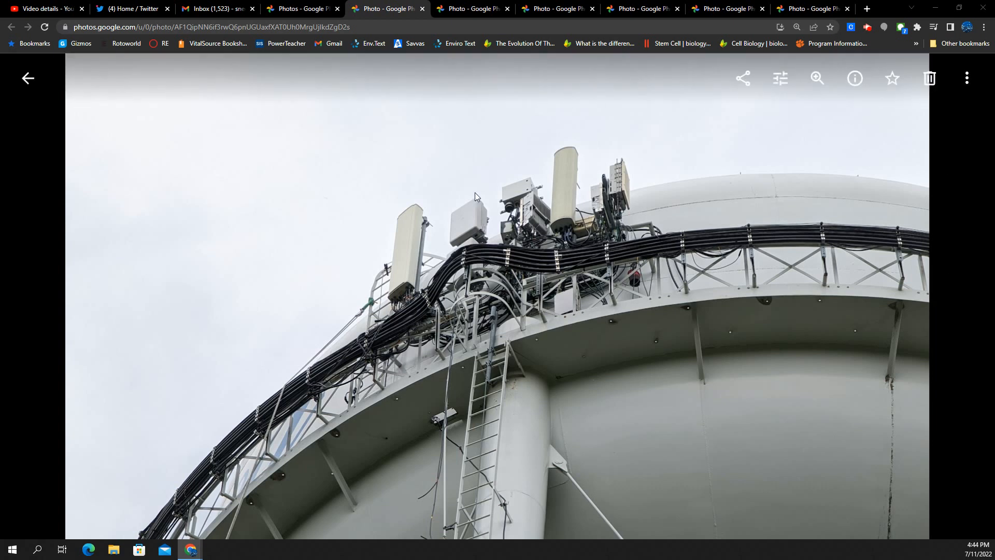
{"action": "mouse_move", "coordinate": [469, 227]}
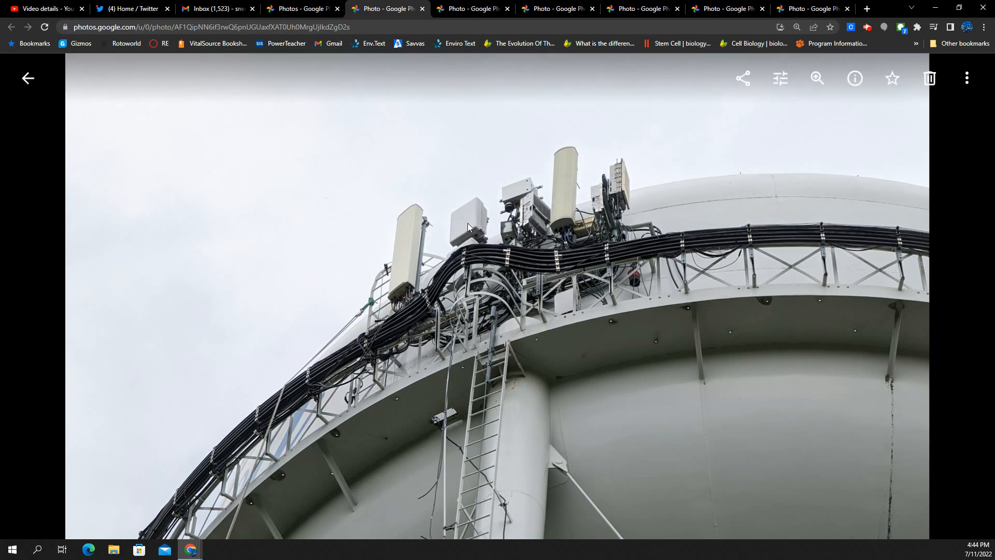
{"action": "mouse_move", "coordinate": [475, 250]}
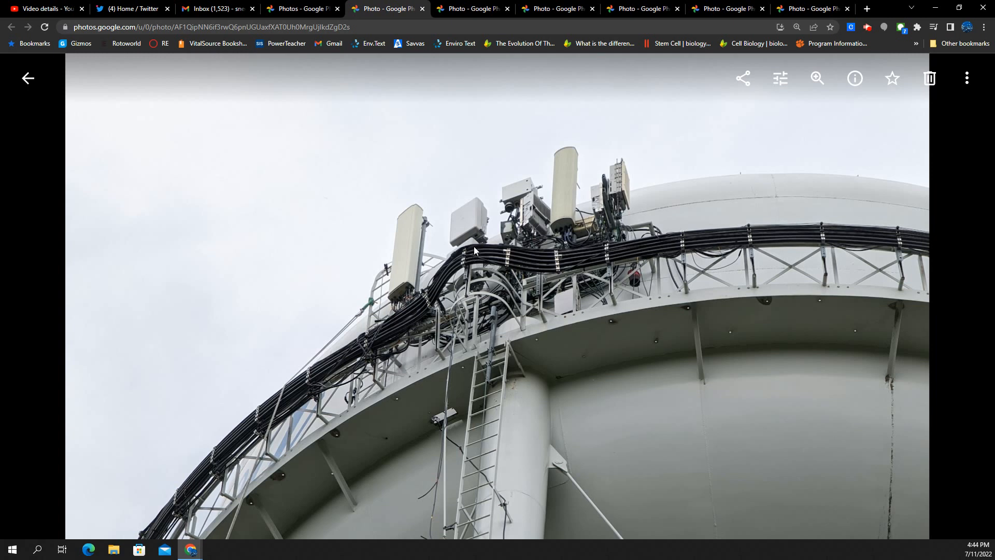
{"action": "mouse_move", "coordinate": [612, 176]}
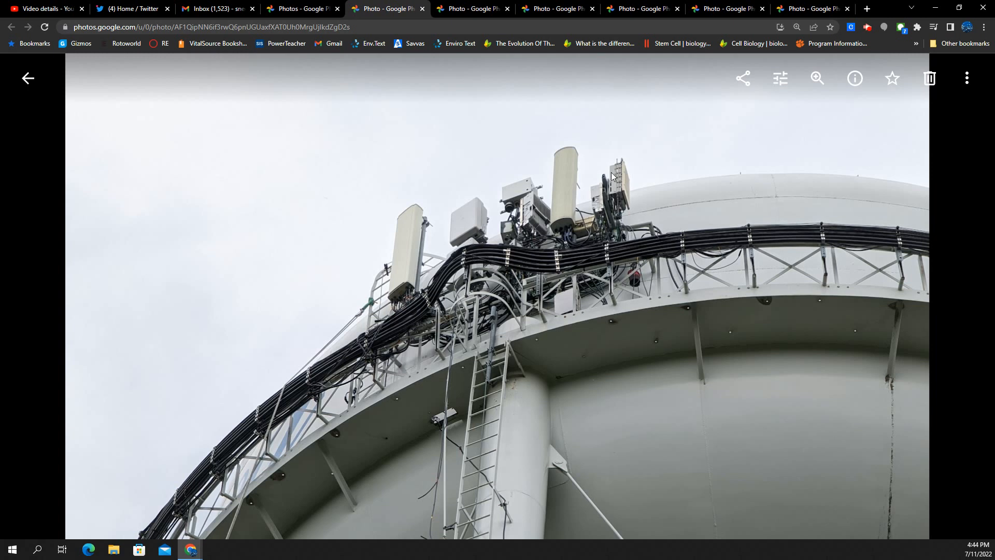
{"action": "mouse_move", "coordinate": [568, 210]}
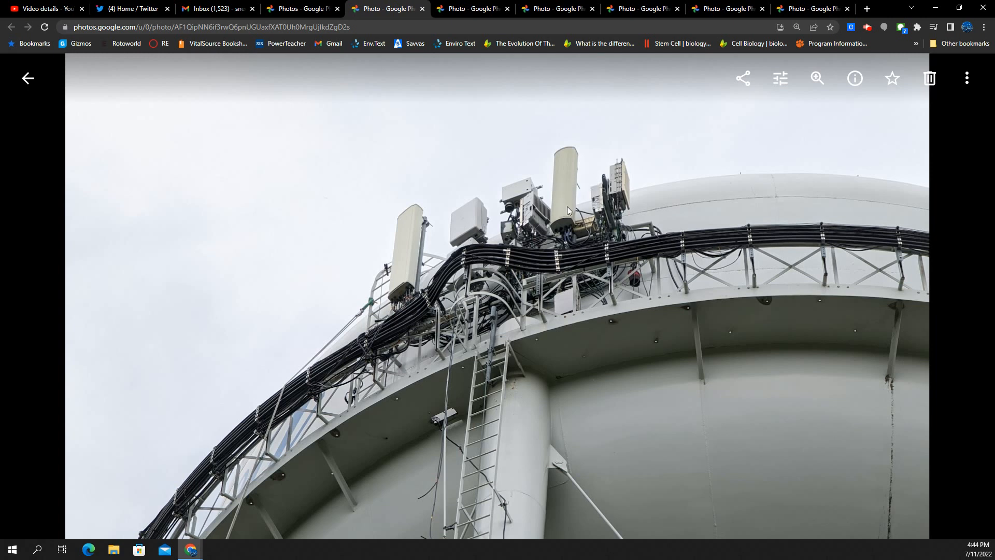
{"action": "mouse_move", "coordinate": [412, 245]}
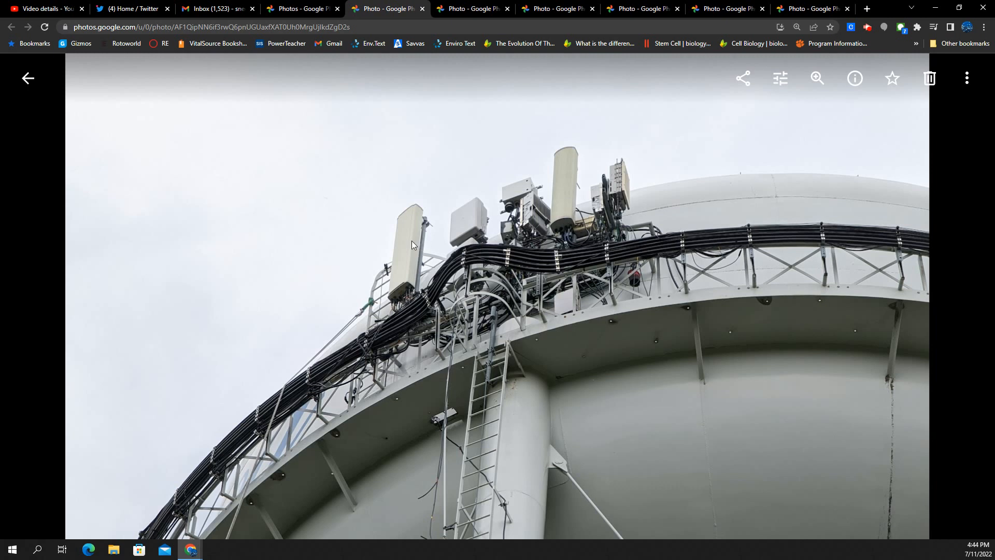
{"action": "mouse_move", "coordinate": [431, 273]}
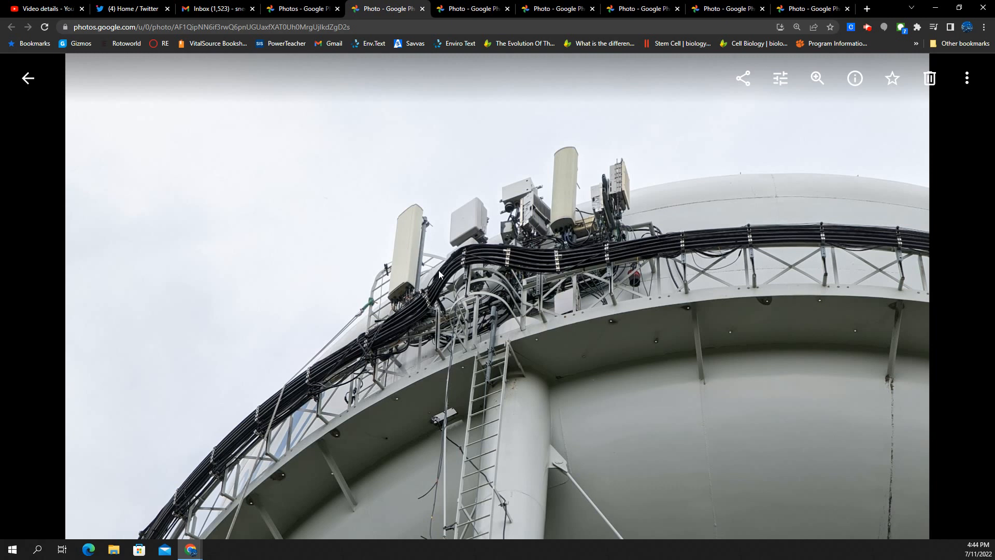
{"action": "mouse_move", "coordinate": [529, 282]}
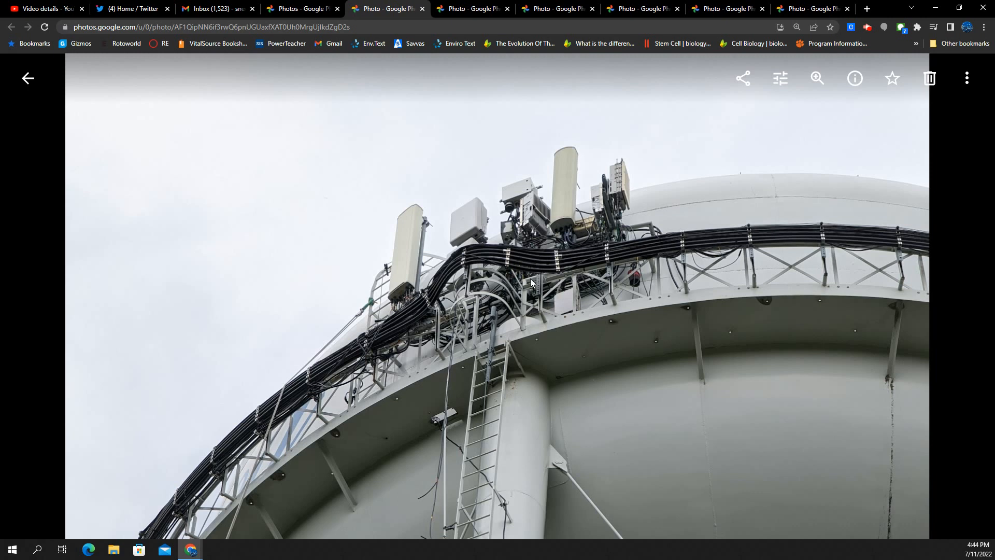
{"action": "mouse_move", "coordinate": [590, 263]}
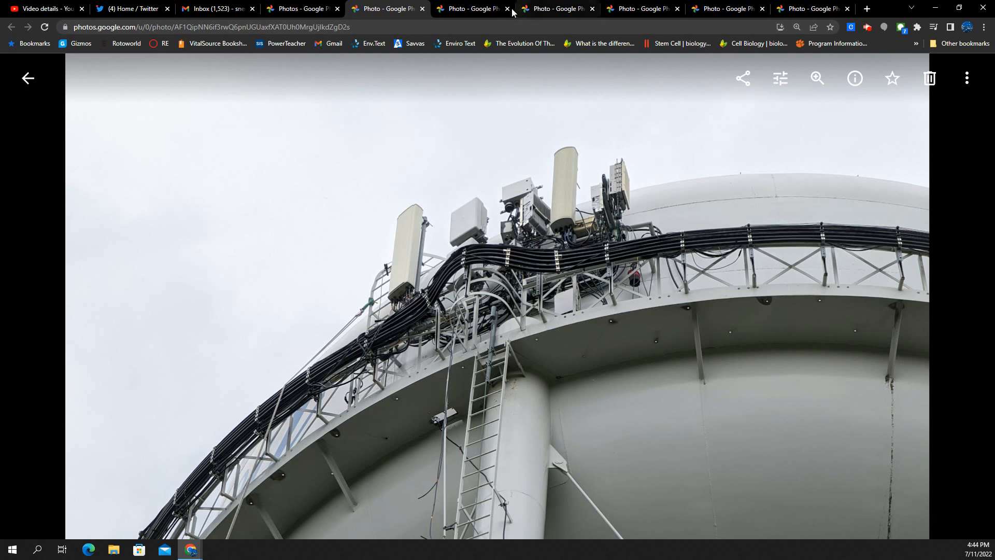
View the antenna close-up, then the photo of a hand handling yellow cables in the rack
{"action": "left_click", "coordinate": [472, 8]}
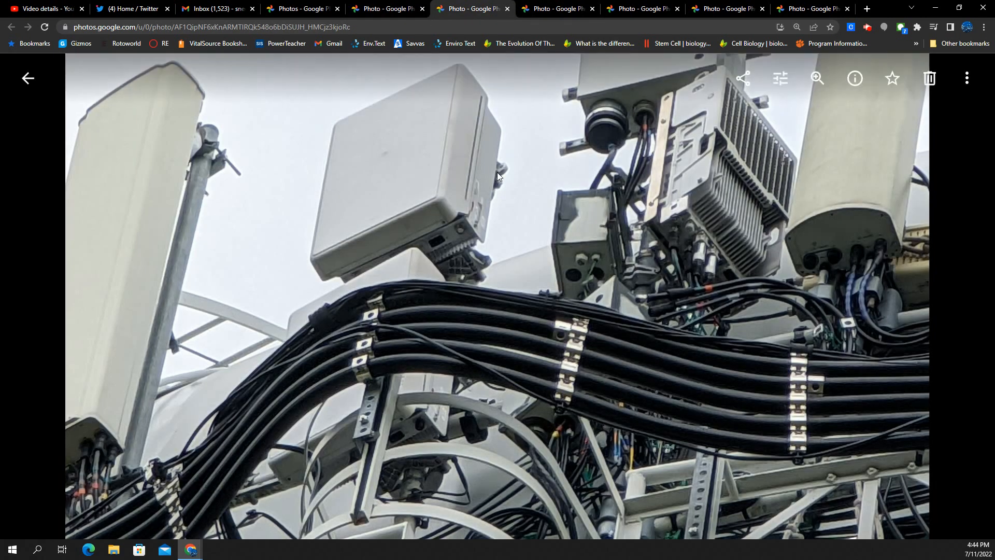
{"action": "left_click", "coordinate": [428, 141]}
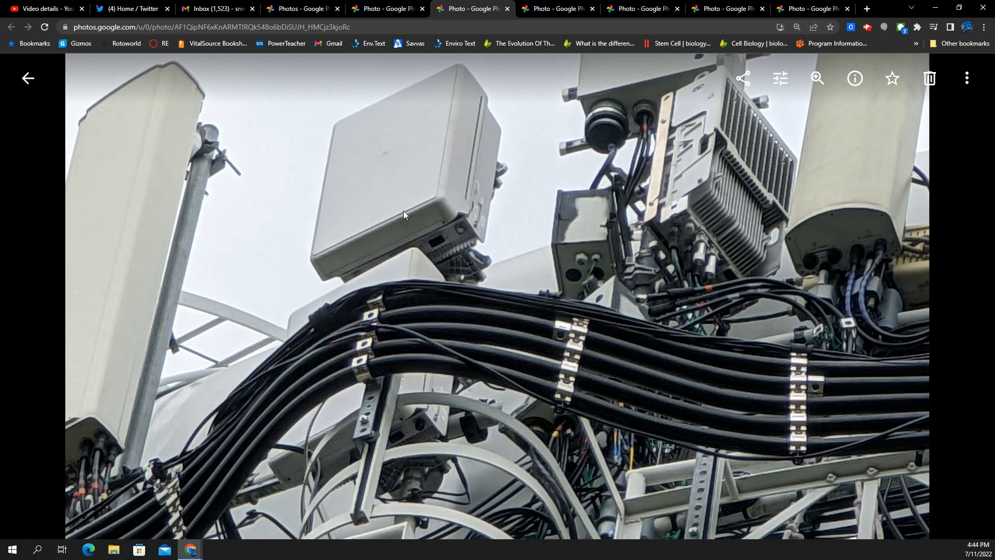
{"action": "mouse_move", "coordinate": [377, 167]}
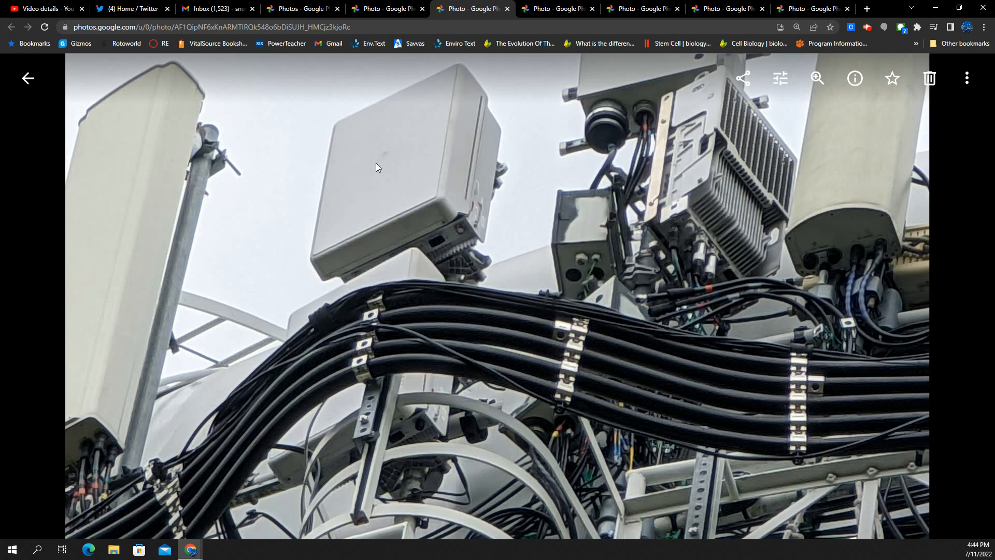
{"action": "mouse_move", "coordinate": [554, 9]}
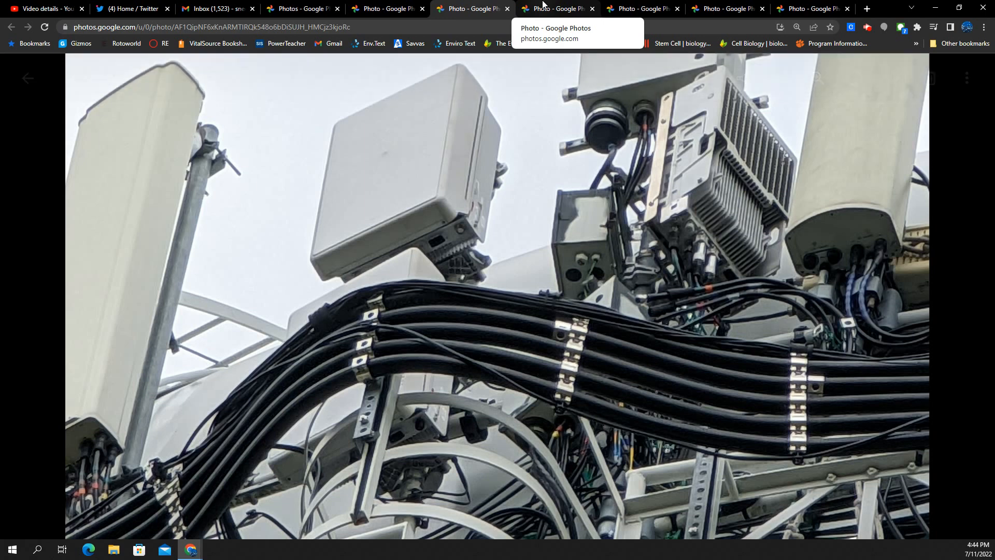
{"action": "mouse_move", "coordinate": [547, 6]}
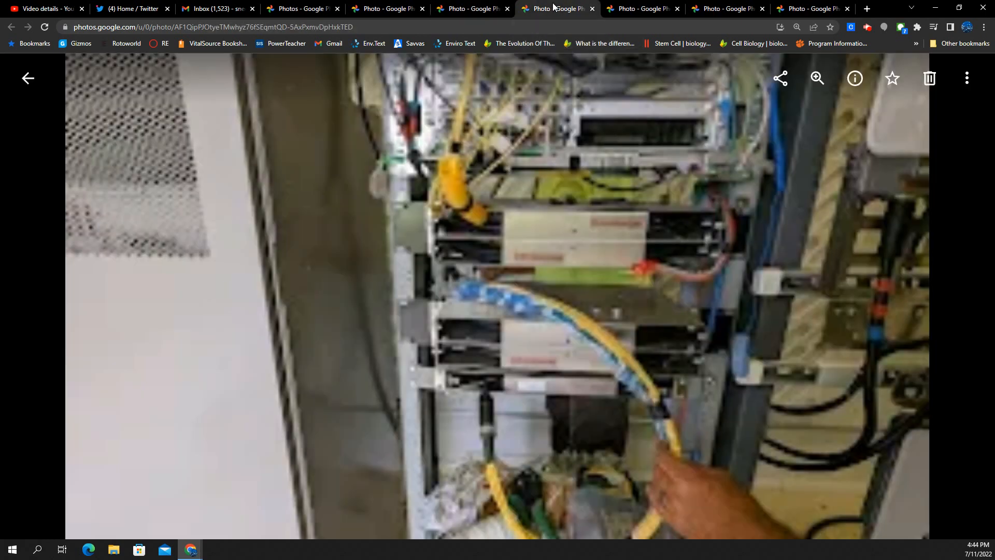
{"action": "left_click", "coordinate": [641, 8]}
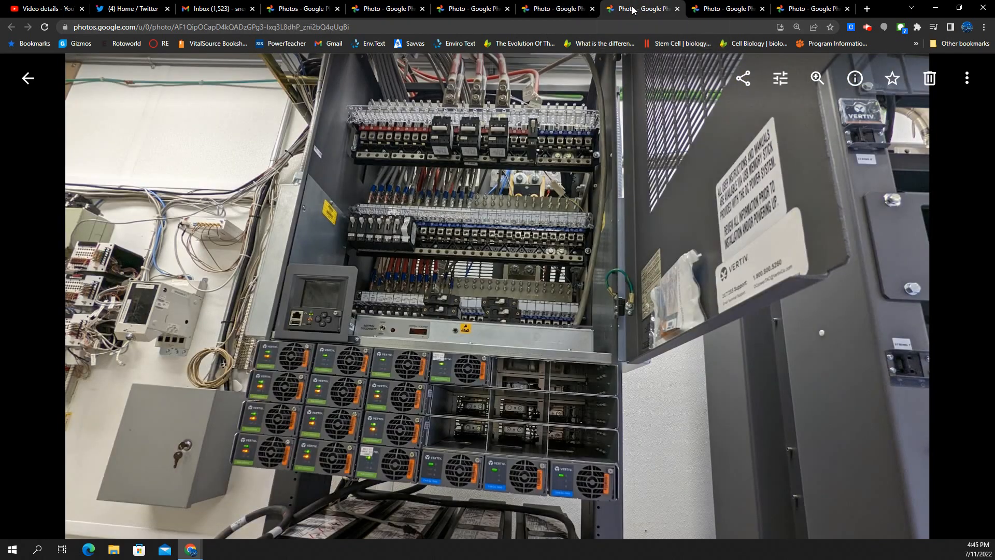
{"action": "mouse_move", "coordinate": [616, 195]}
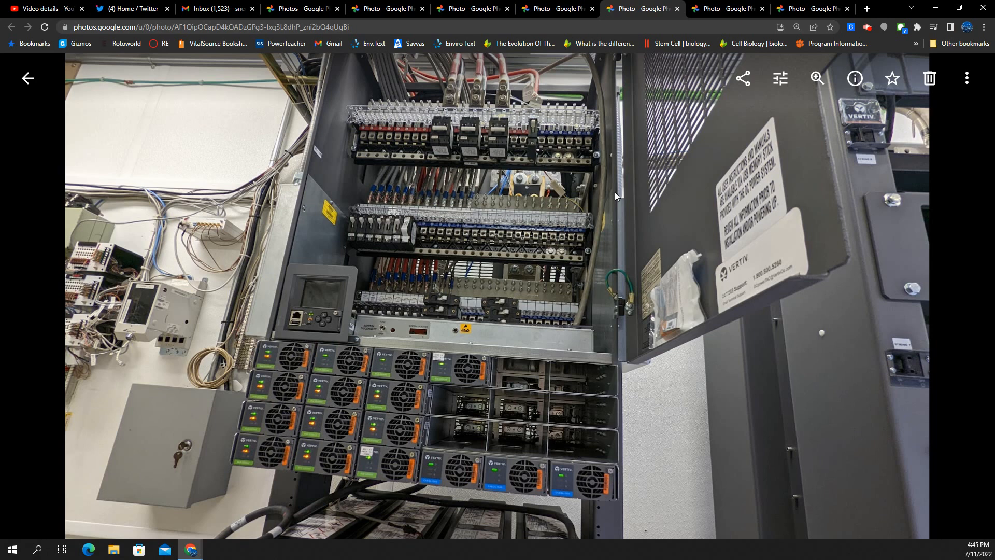
{"action": "mouse_move", "coordinate": [502, 324]}
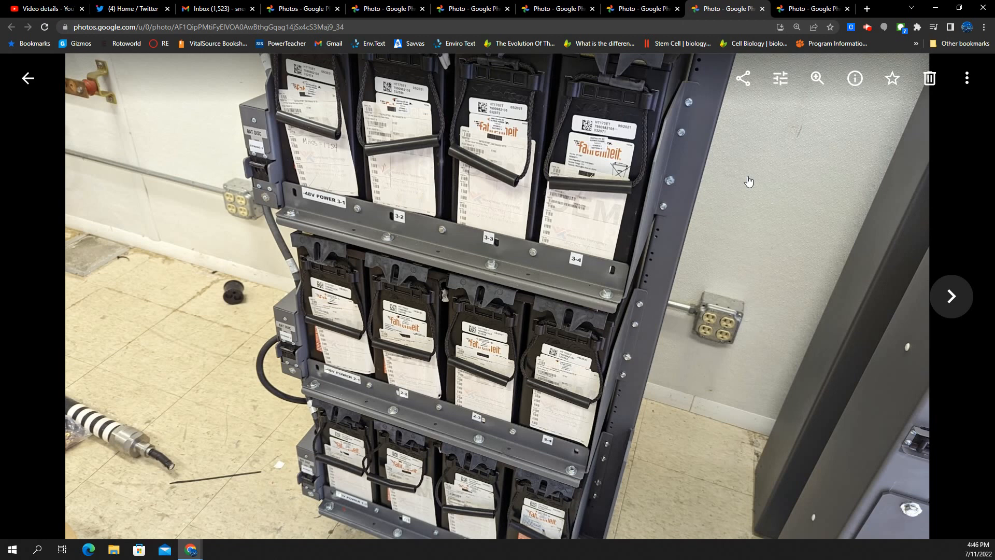
{"action": "mouse_move", "coordinate": [779, 321]}
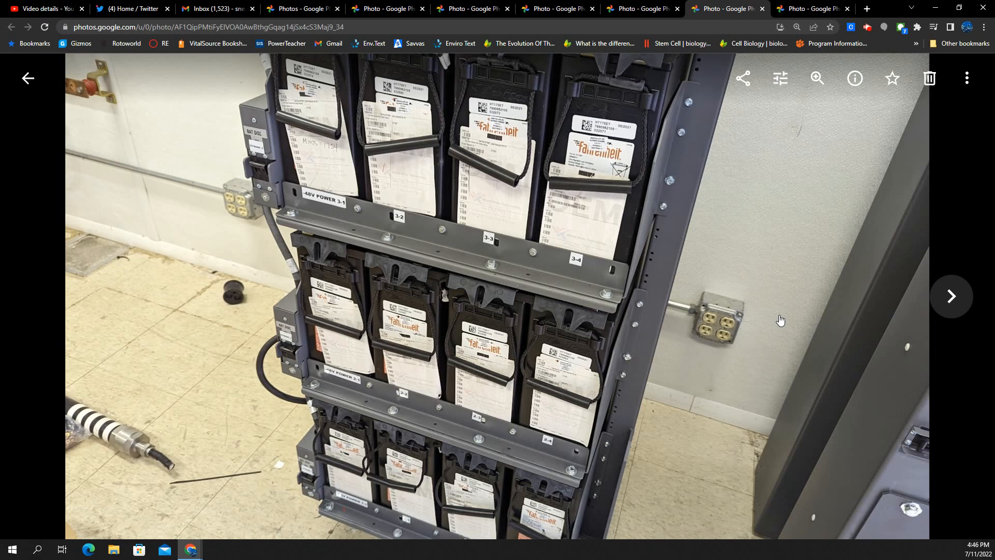
{"action": "mouse_move", "coordinate": [535, 282]}
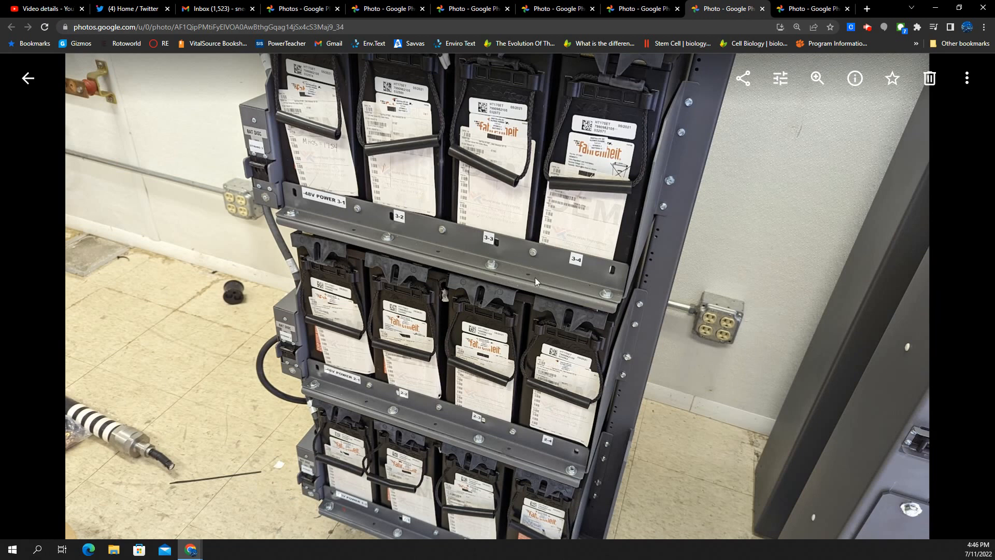
{"action": "mouse_move", "coordinate": [587, 145]}
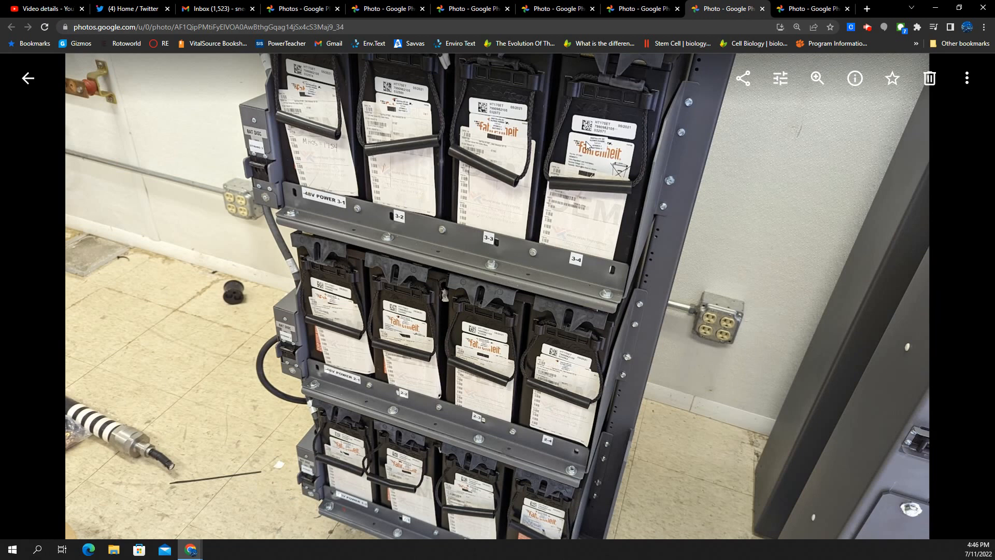
{"action": "mouse_move", "coordinate": [795, 204]}
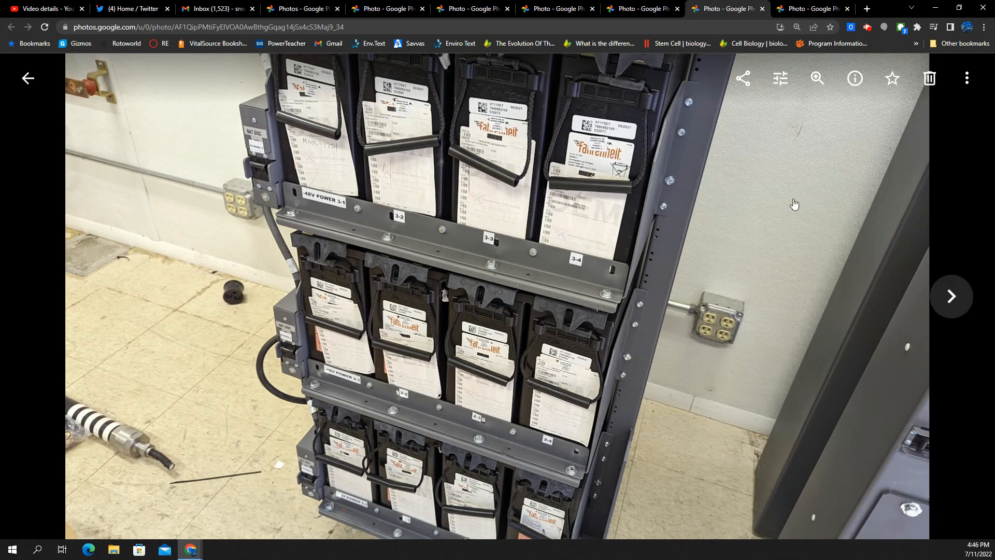
{"action": "mouse_move", "coordinate": [762, 173]}
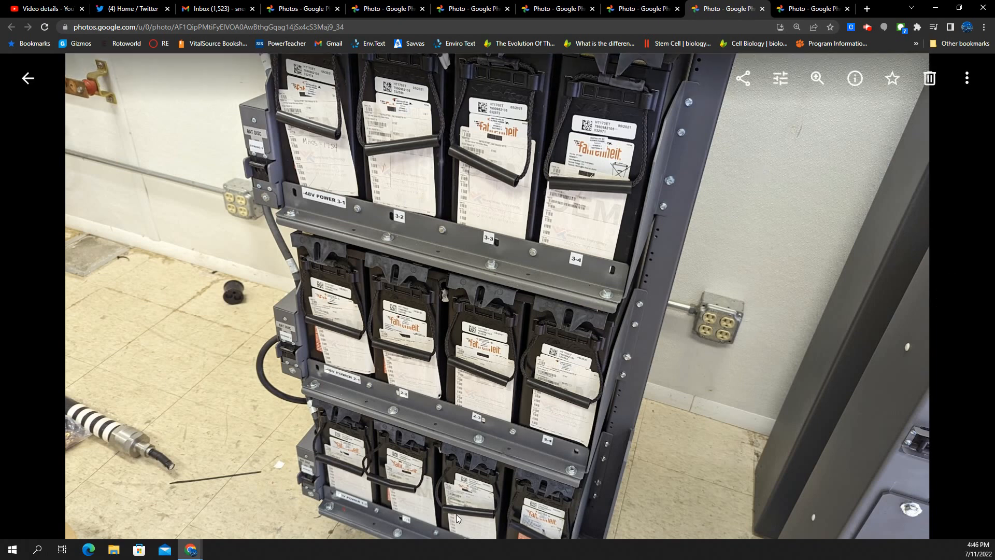
{"action": "left_click", "coordinate": [813, 9]}
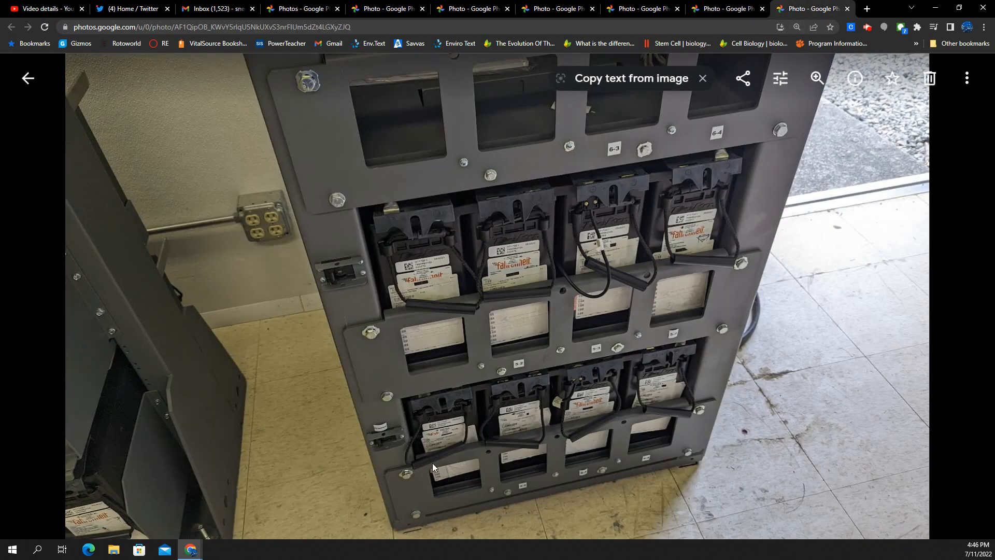
{"action": "mouse_move", "coordinate": [469, 322]}
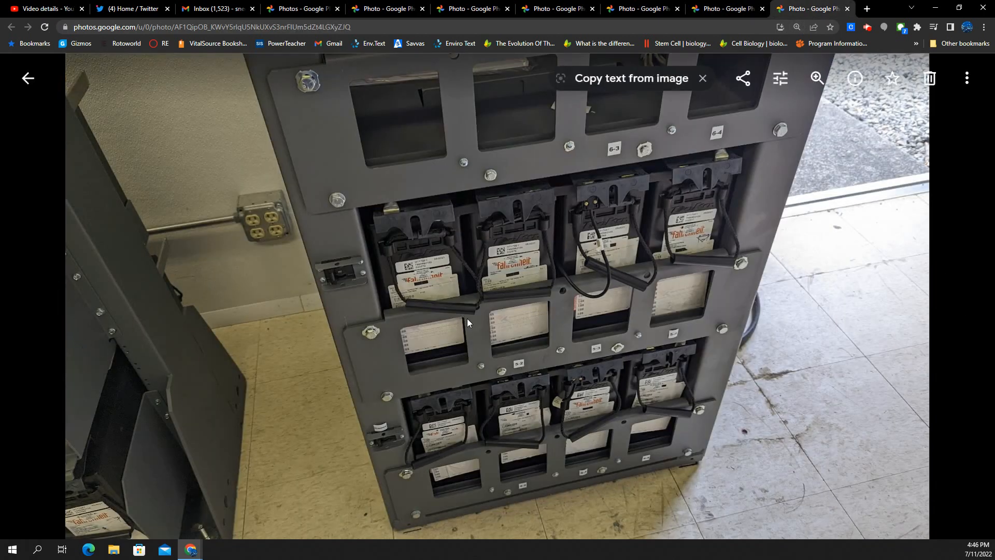
{"action": "mouse_move", "coordinate": [683, 117]}
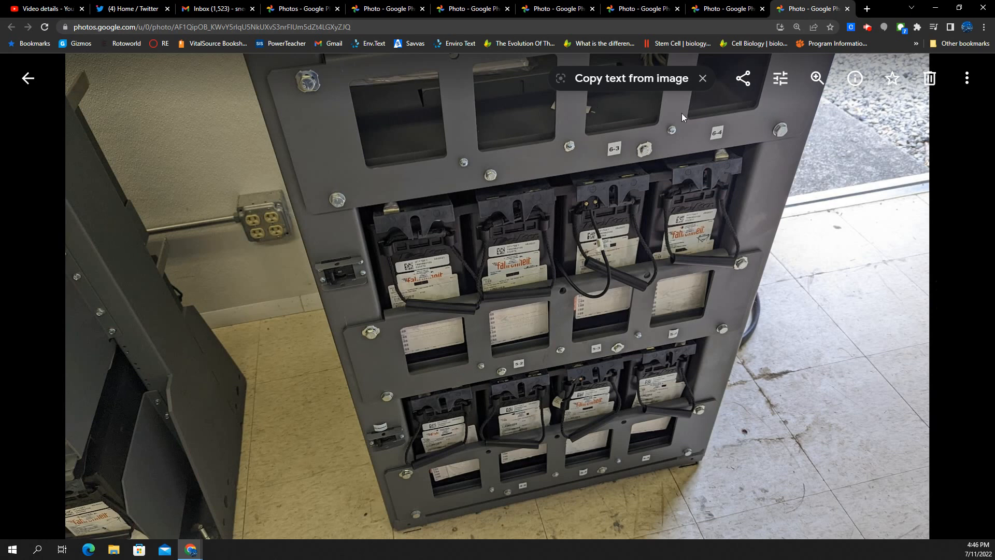
{"action": "mouse_move", "coordinate": [552, 349]}
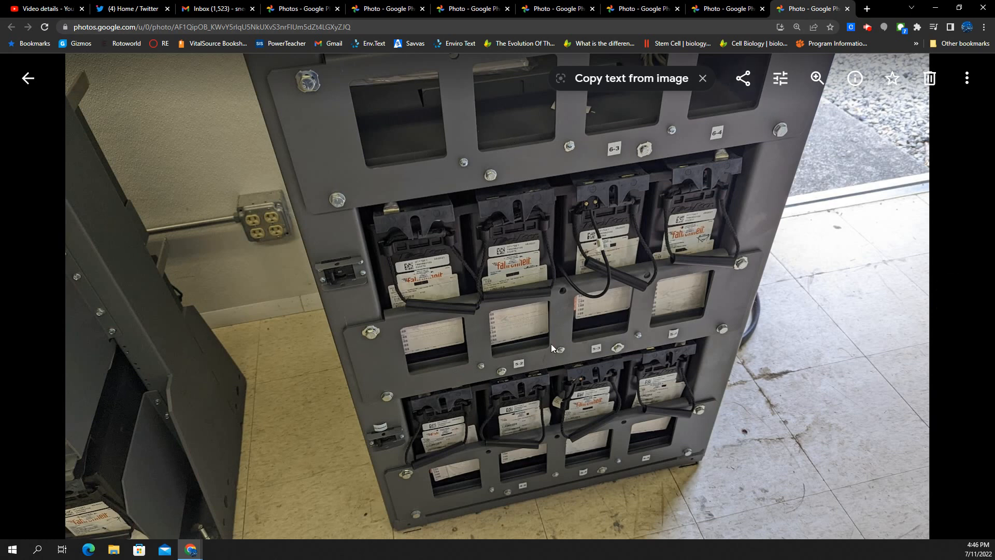
{"action": "mouse_move", "coordinate": [534, 329]}
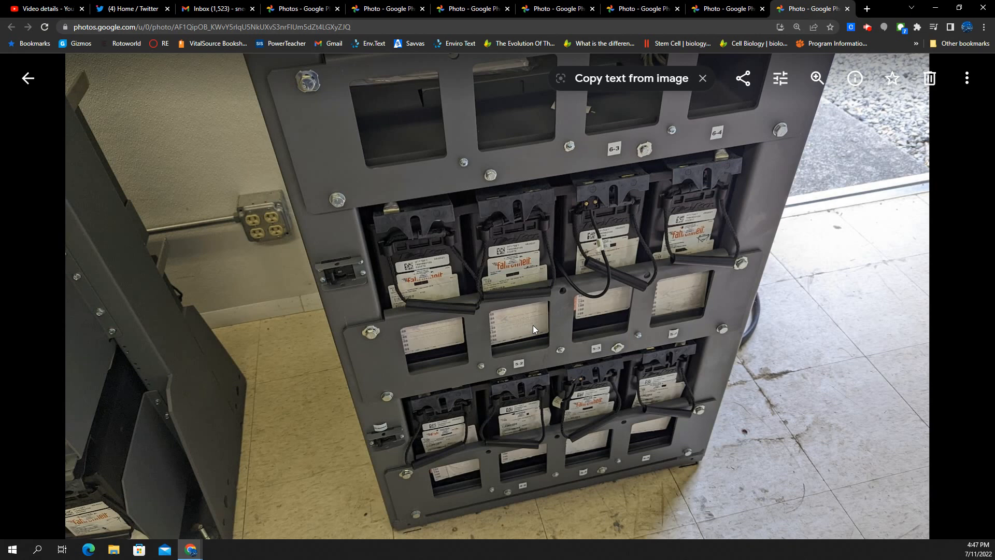
{"action": "mouse_move", "coordinate": [459, 265]}
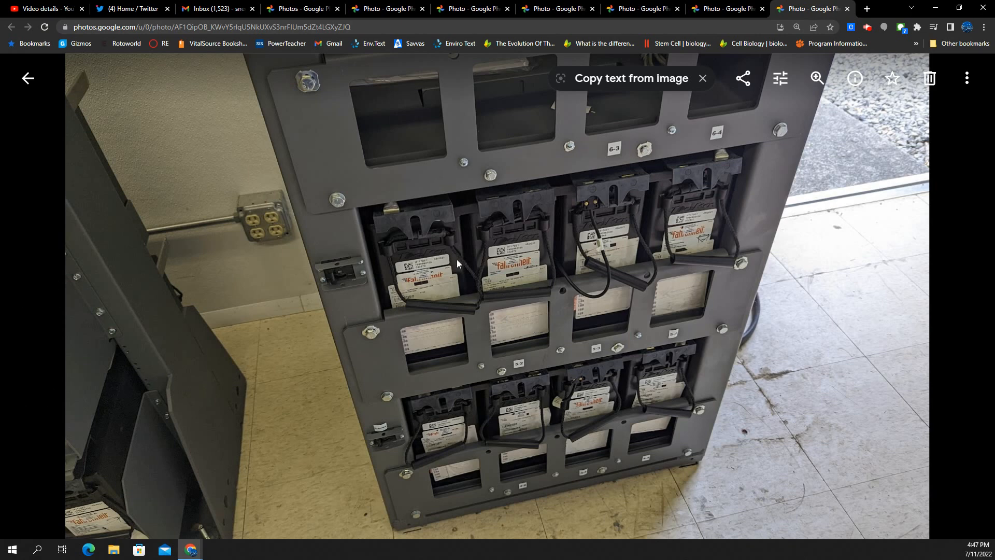
{"action": "mouse_move", "coordinate": [507, 333]}
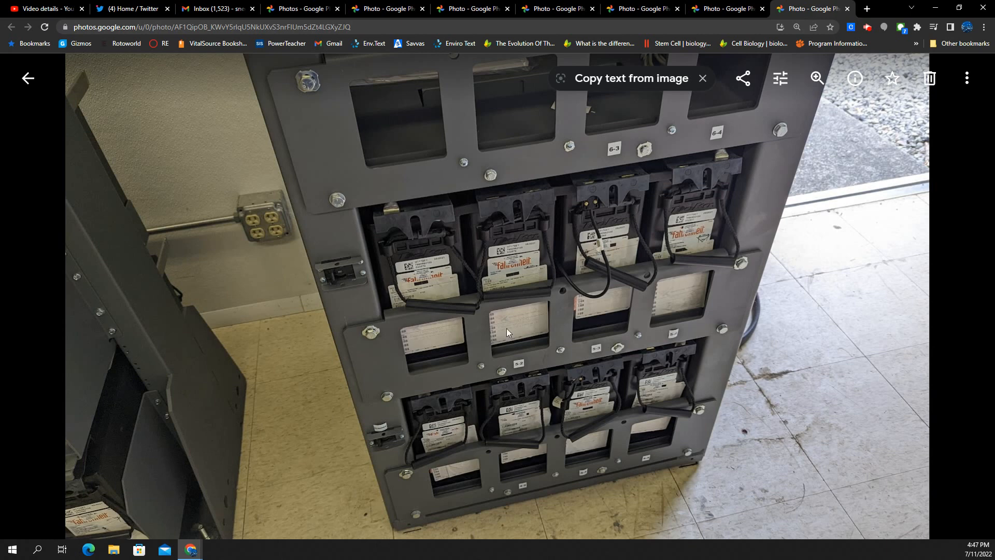
{"action": "mouse_move", "coordinate": [269, 275]}
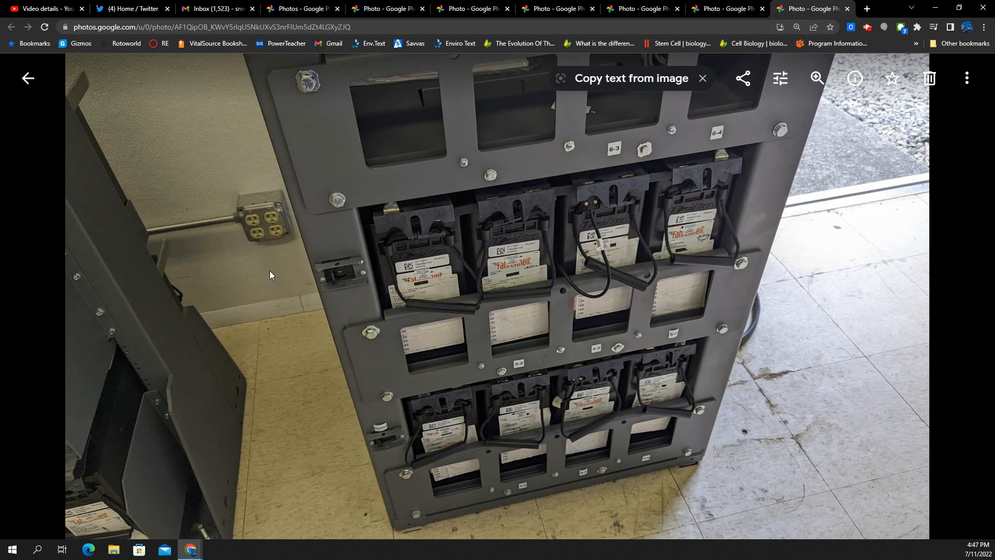
{"action": "mouse_move", "coordinate": [600, 180]}
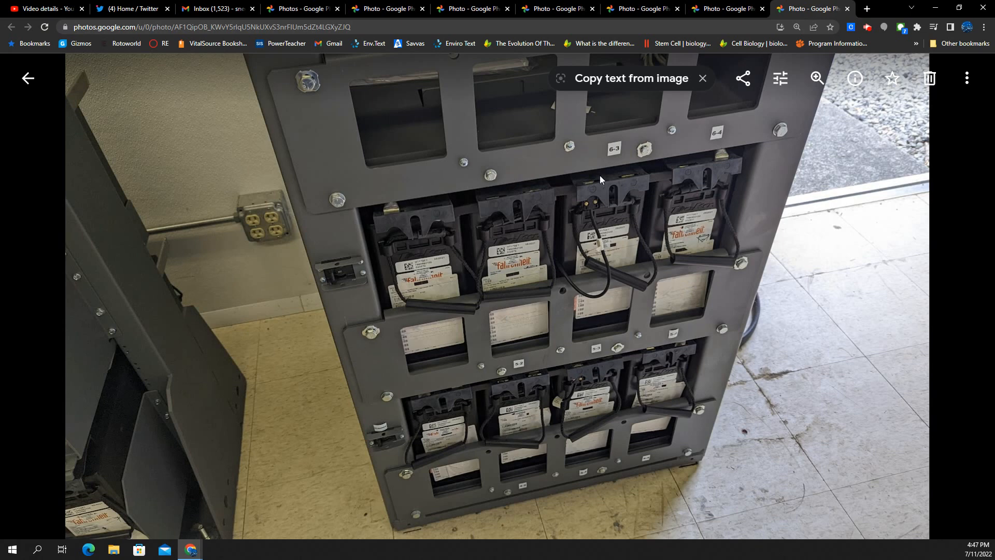
{"action": "mouse_move", "coordinate": [688, 74]}
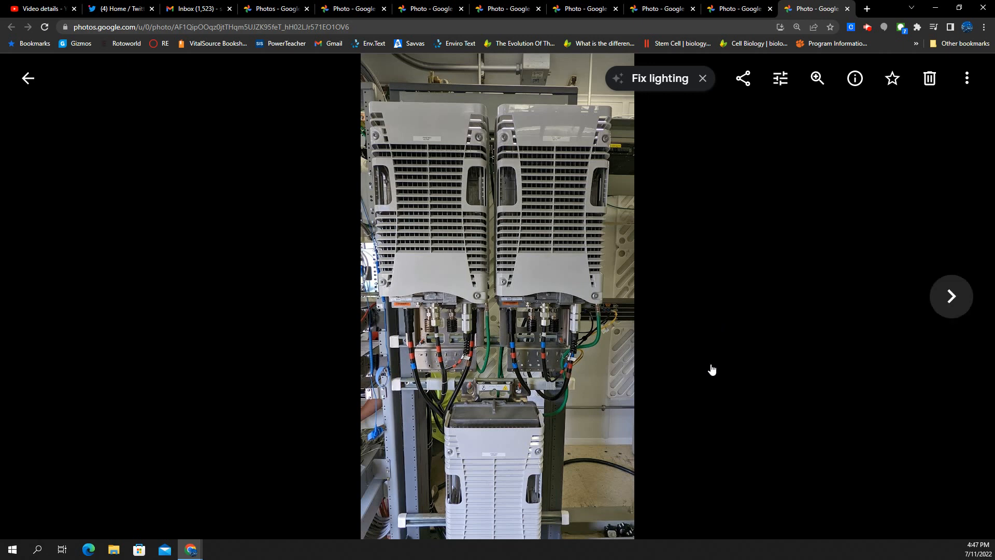
{"action": "mouse_move", "coordinate": [708, 366]}
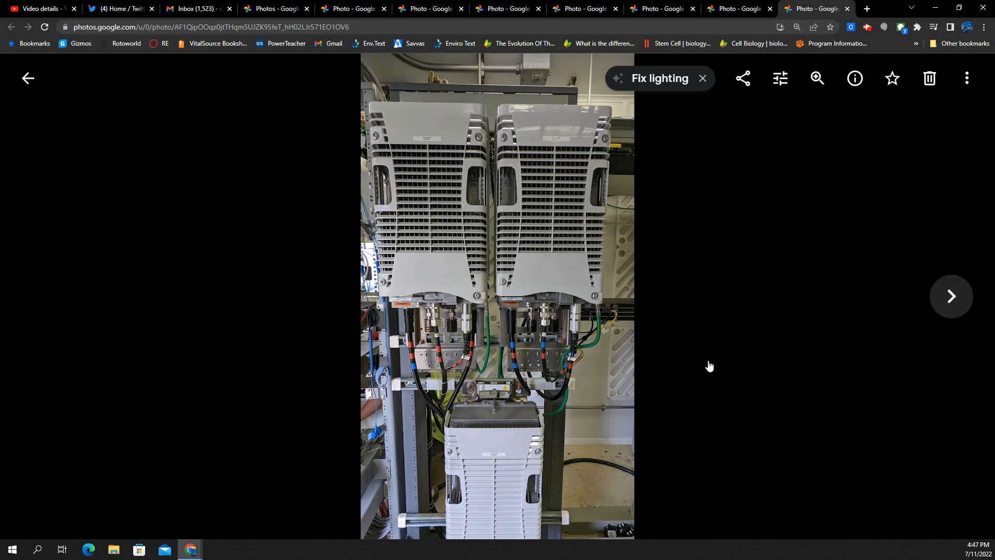
{"action": "mouse_move", "coordinate": [639, 236]}
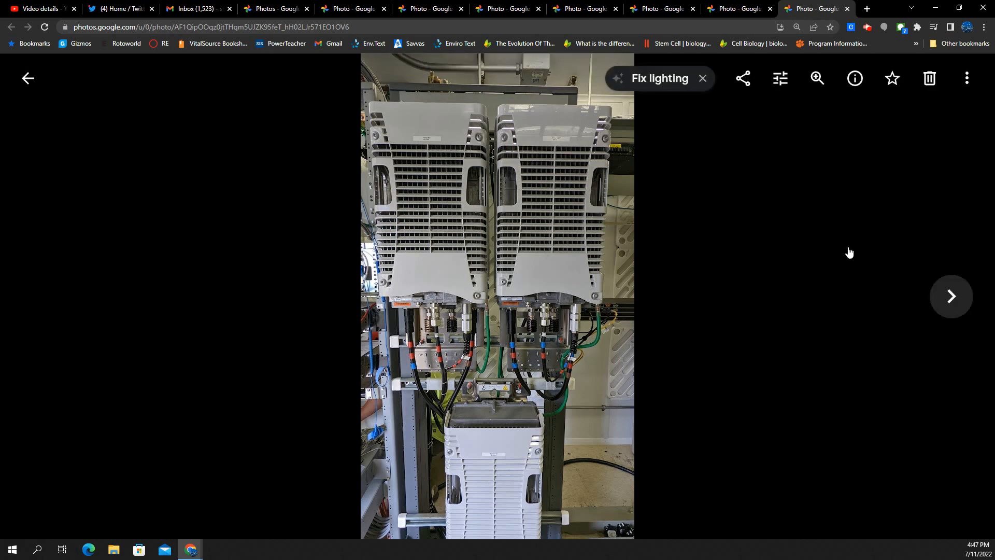
{"action": "mouse_move", "coordinate": [861, 262]}
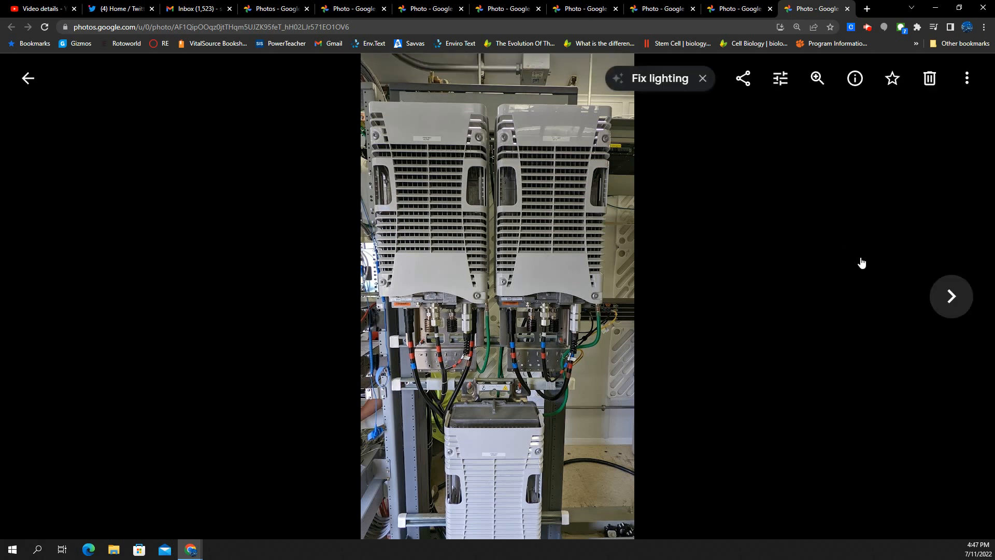
{"action": "mouse_move", "coordinate": [784, 320]}
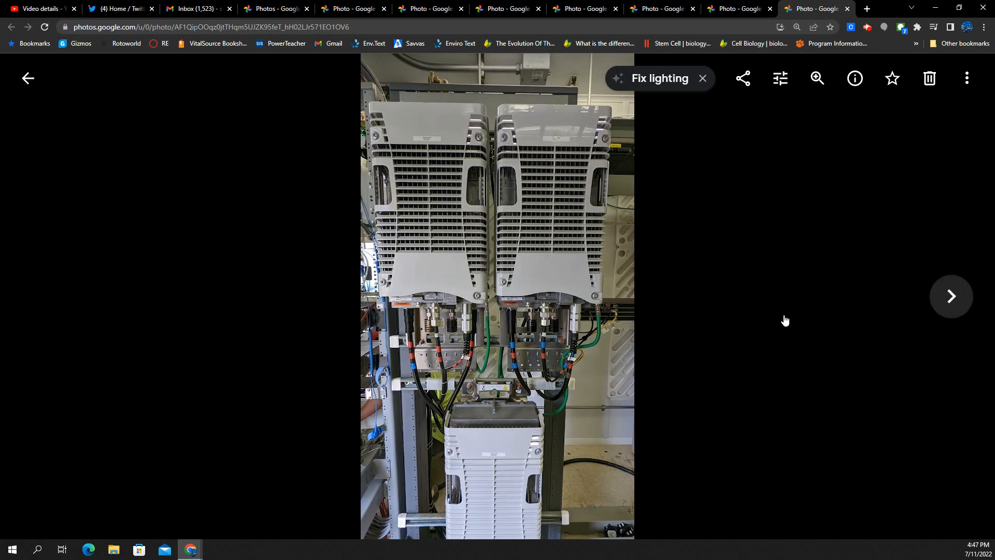
{"action": "mouse_move", "coordinate": [798, 352]}
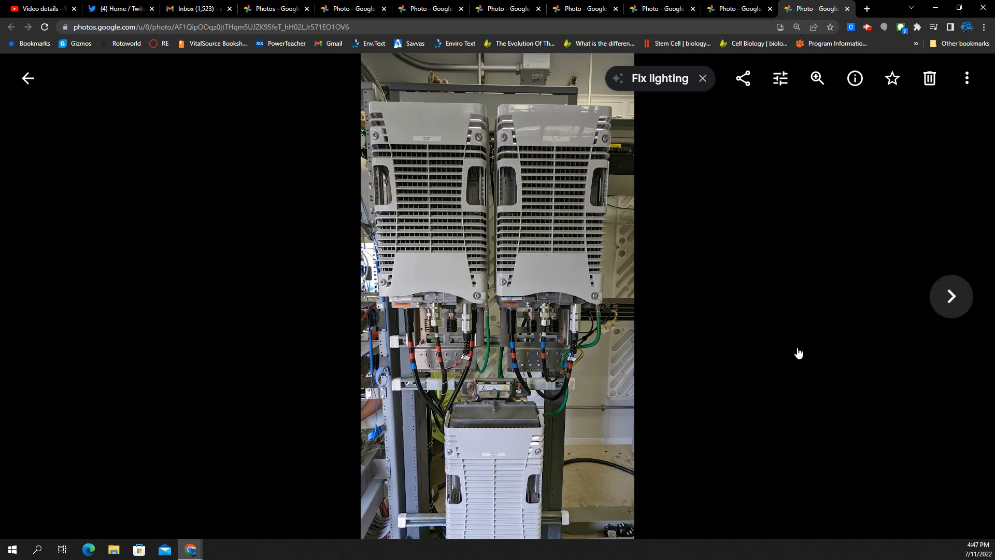
{"action": "mouse_move", "coordinate": [813, 343]}
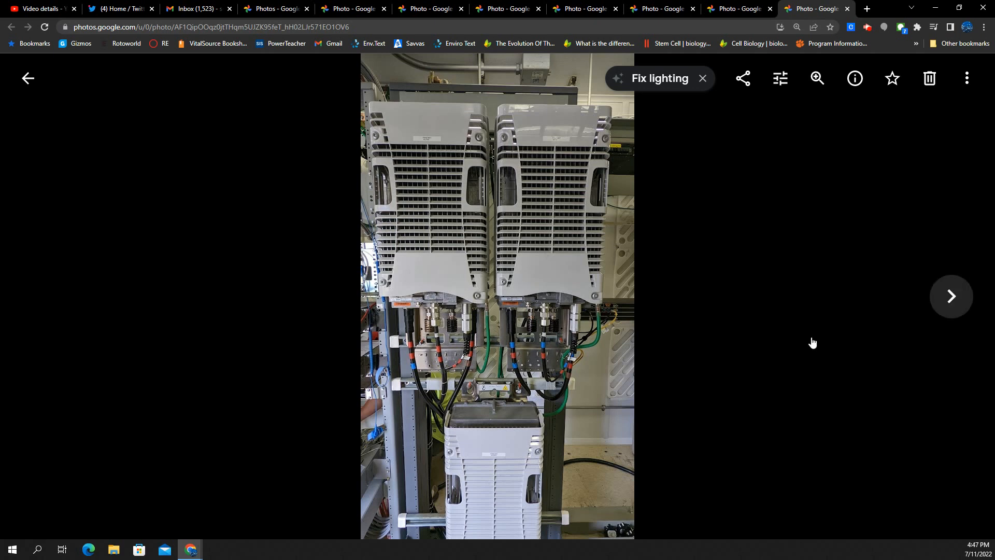
{"action": "mouse_move", "coordinate": [844, 238]}
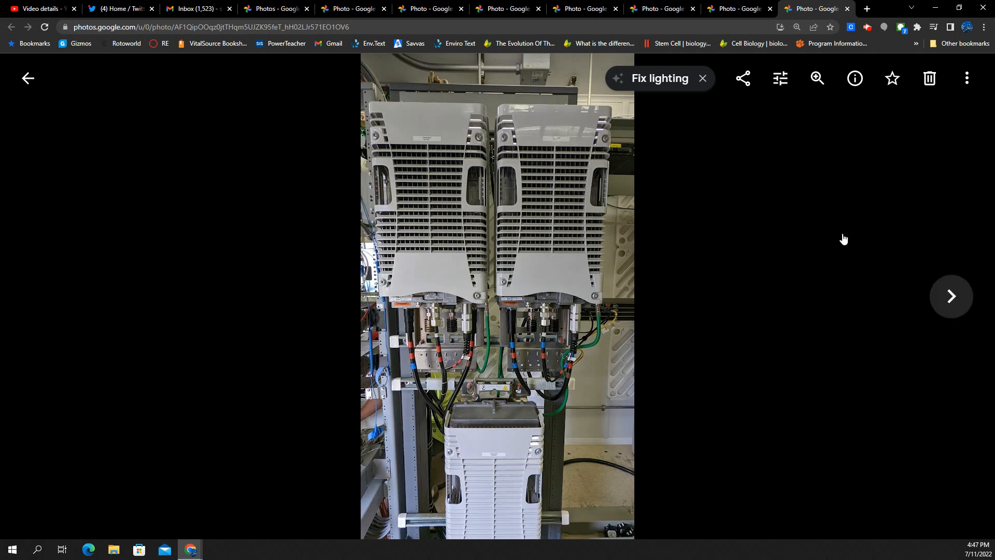
{"action": "mouse_move", "coordinate": [569, 353]}
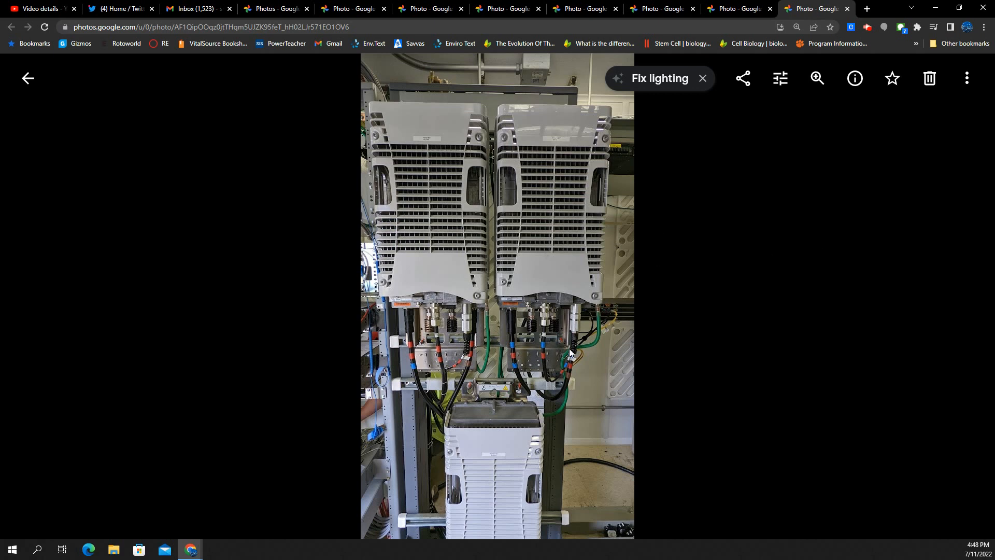
{"action": "mouse_move", "coordinate": [613, 372]}
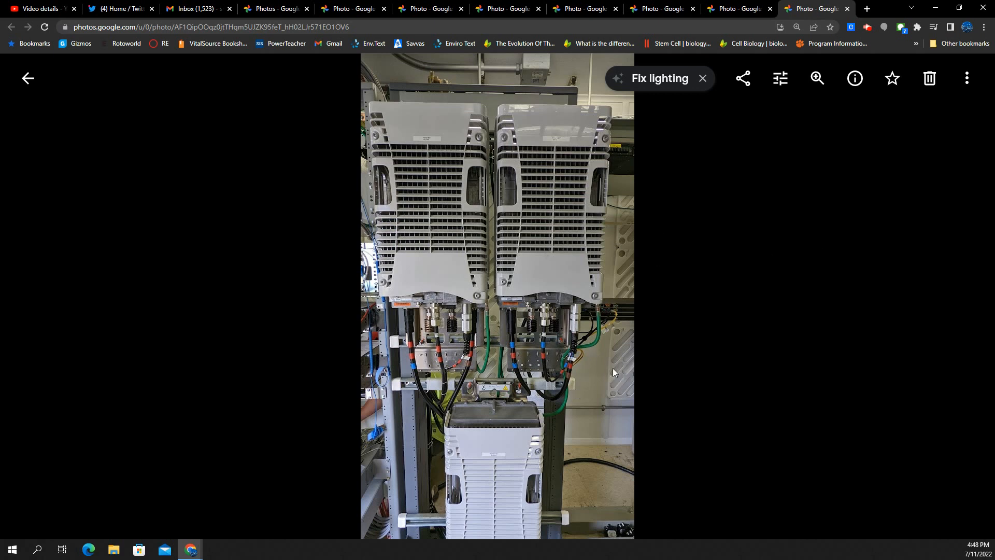
{"action": "mouse_move", "coordinate": [616, 323]}
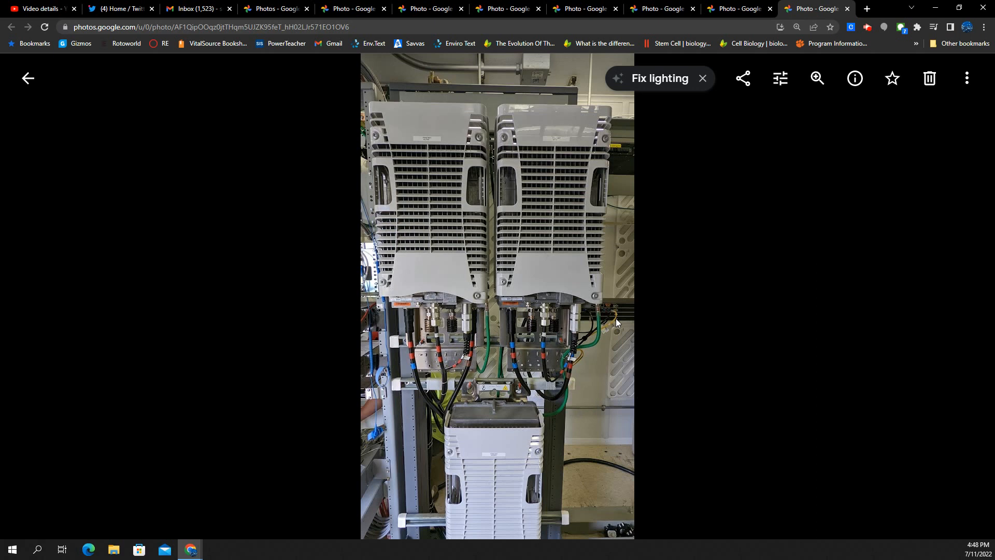
{"action": "mouse_move", "coordinate": [650, 386]}
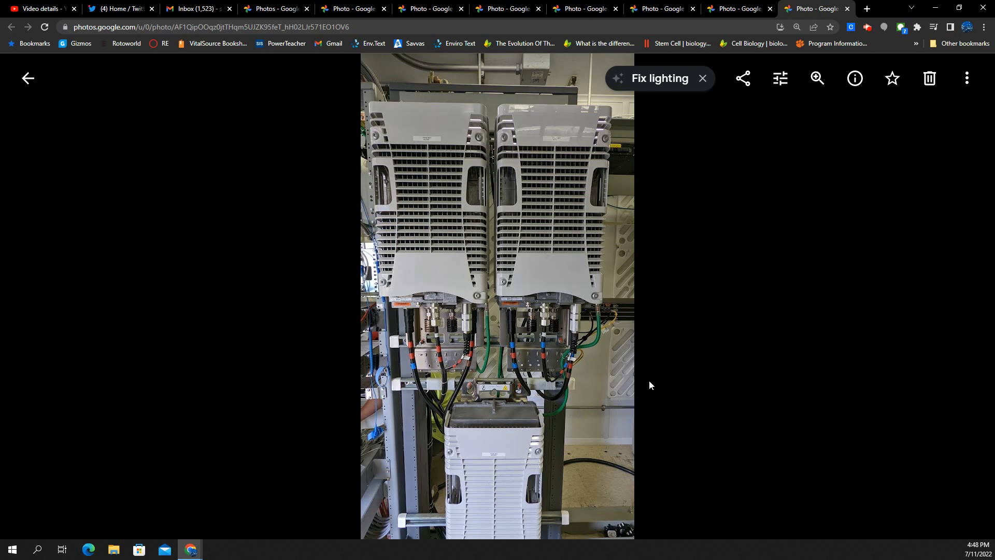
{"action": "mouse_move", "coordinate": [649, 414]}
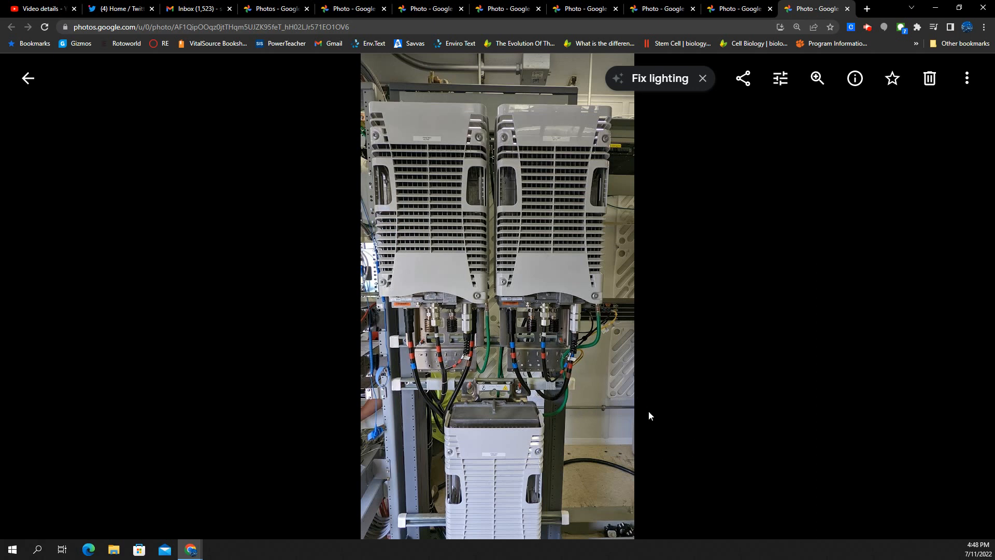
{"action": "mouse_move", "coordinate": [467, 426]}
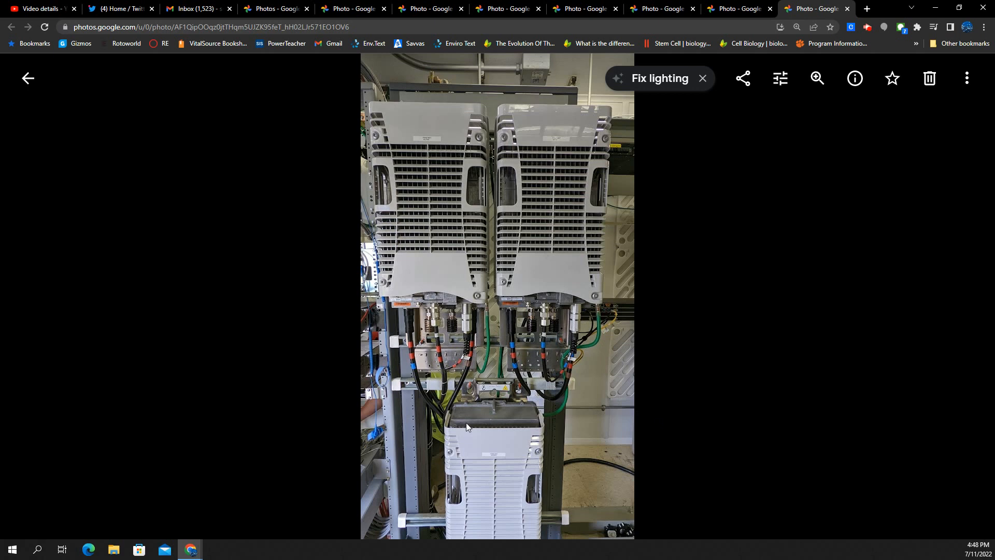
{"action": "mouse_move", "coordinate": [548, 401]}
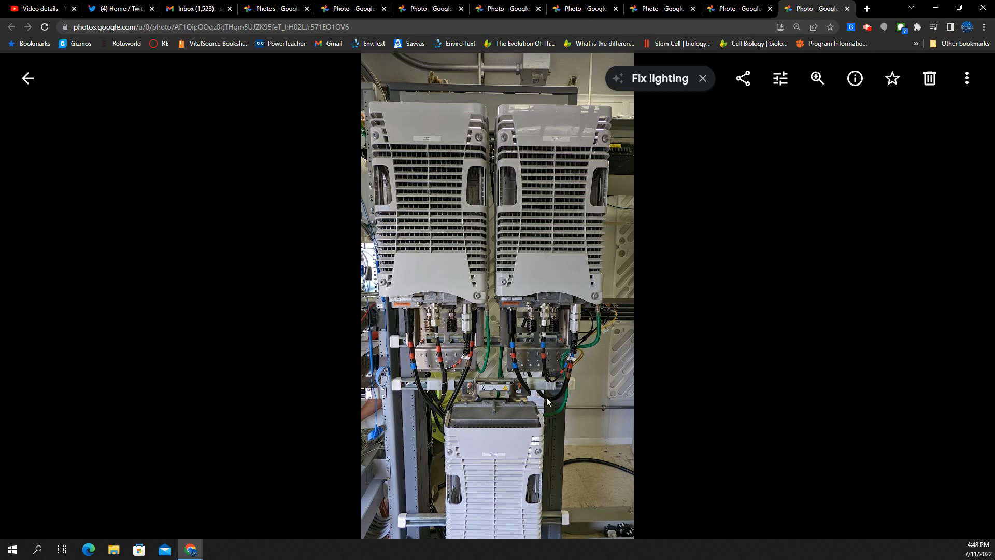
{"action": "mouse_move", "coordinate": [628, 332]}
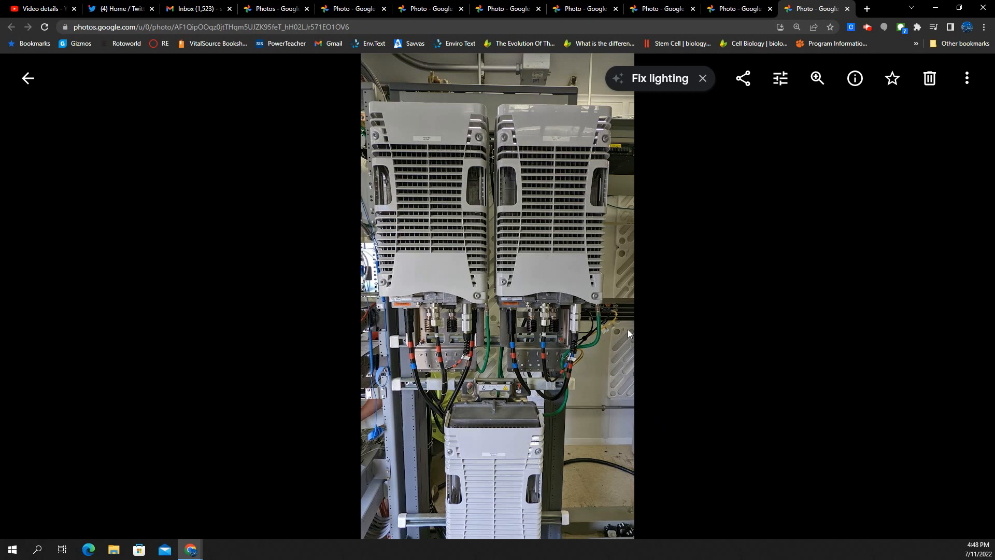
{"action": "mouse_move", "coordinate": [531, 378]}
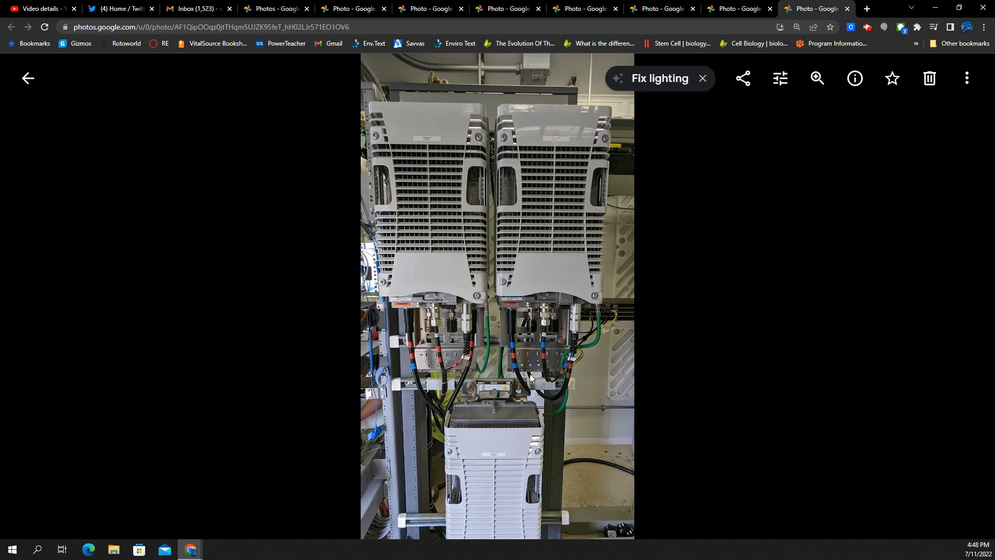
{"action": "mouse_move", "coordinate": [550, 340]}
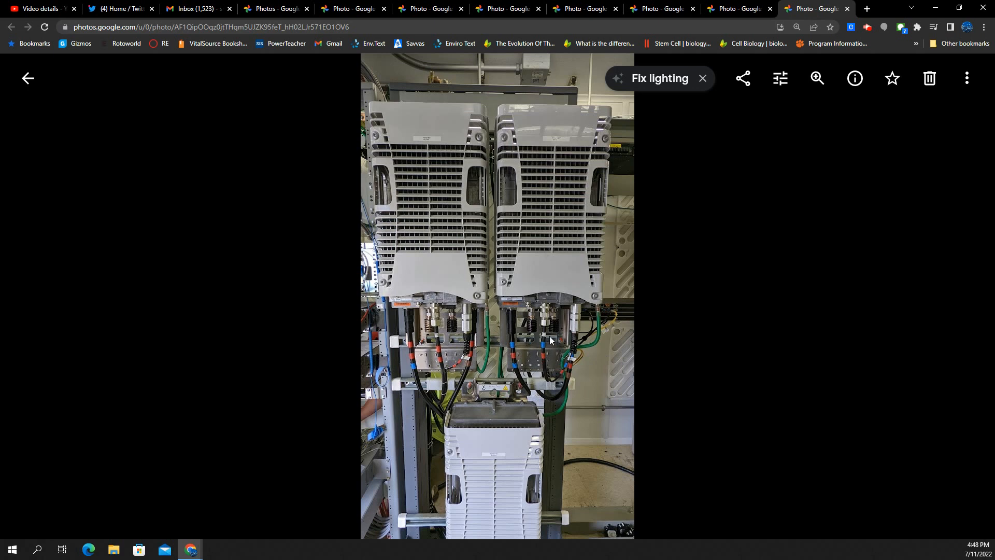
{"action": "mouse_move", "coordinate": [571, 374]}
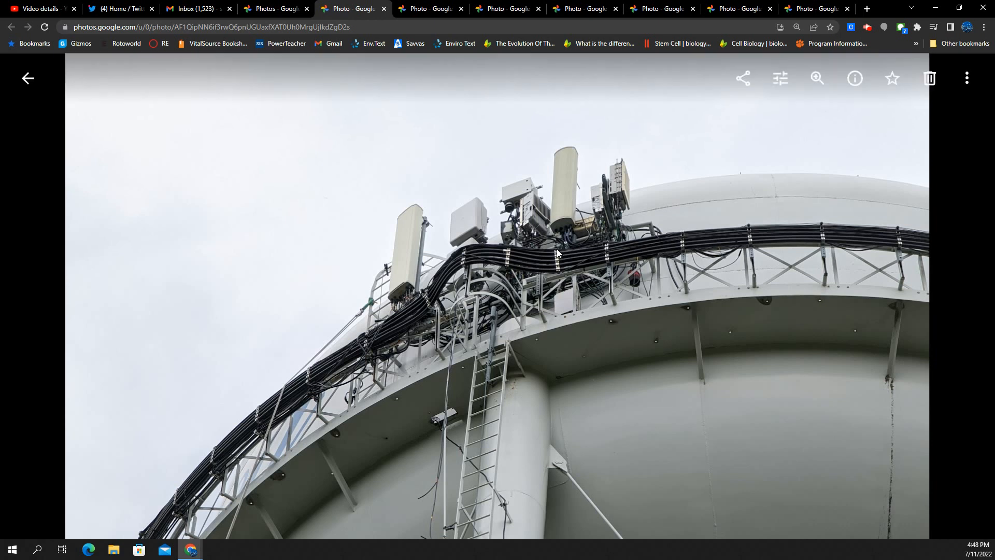
{"action": "mouse_move", "coordinate": [779, 270]}
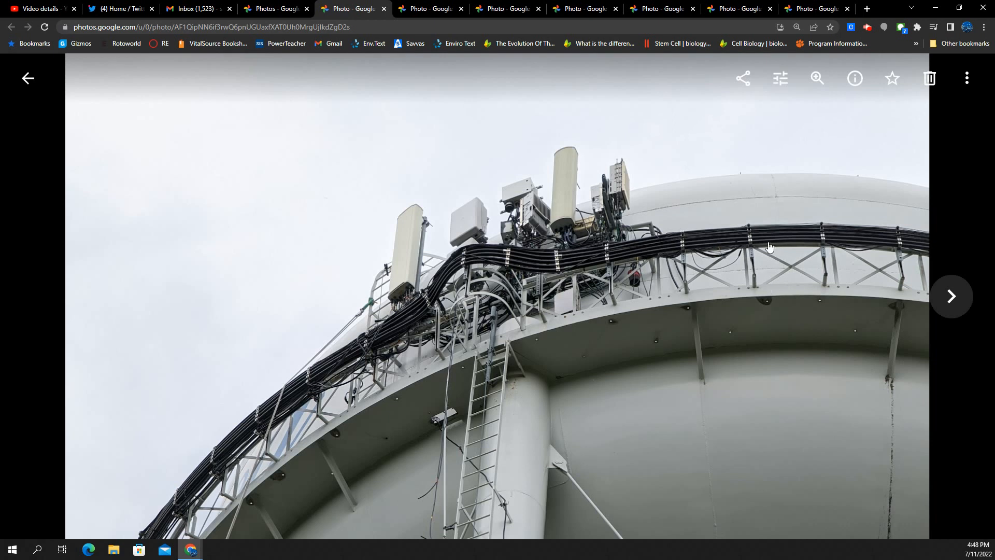
{"action": "mouse_move", "coordinate": [654, 224]}
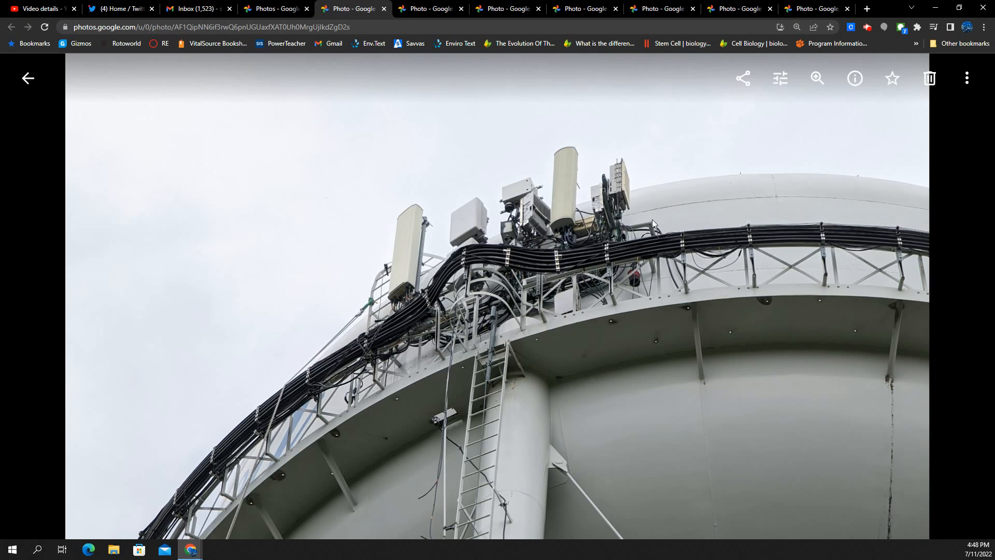
{"action": "mouse_move", "coordinate": [506, 177]}
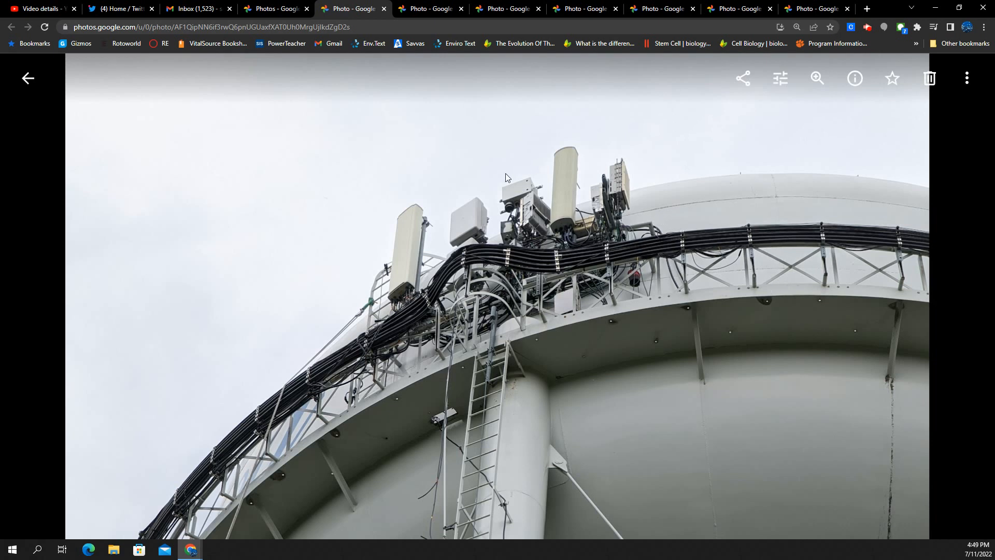
{"action": "mouse_move", "coordinate": [415, 253]}
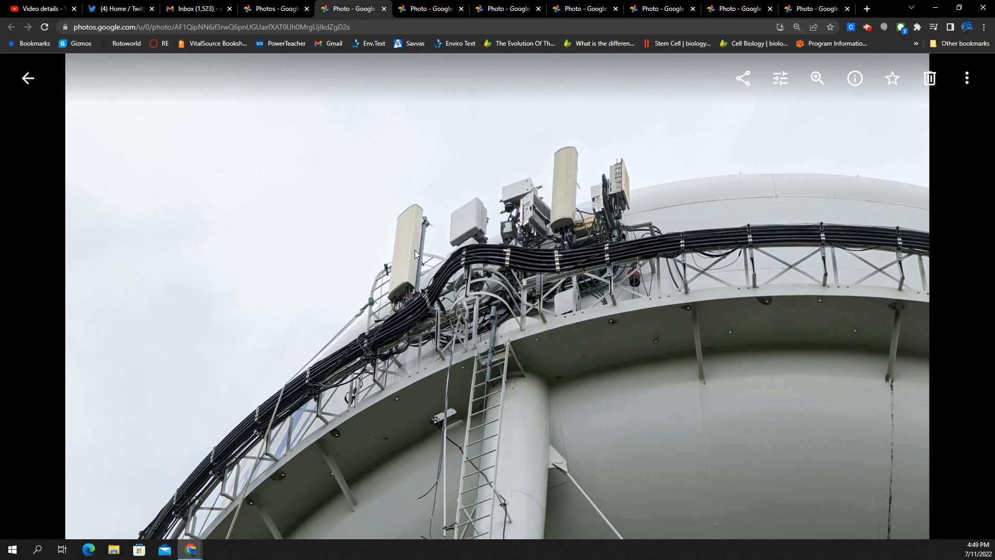
{"action": "mouse_move", "coordinate": [402, 303]}
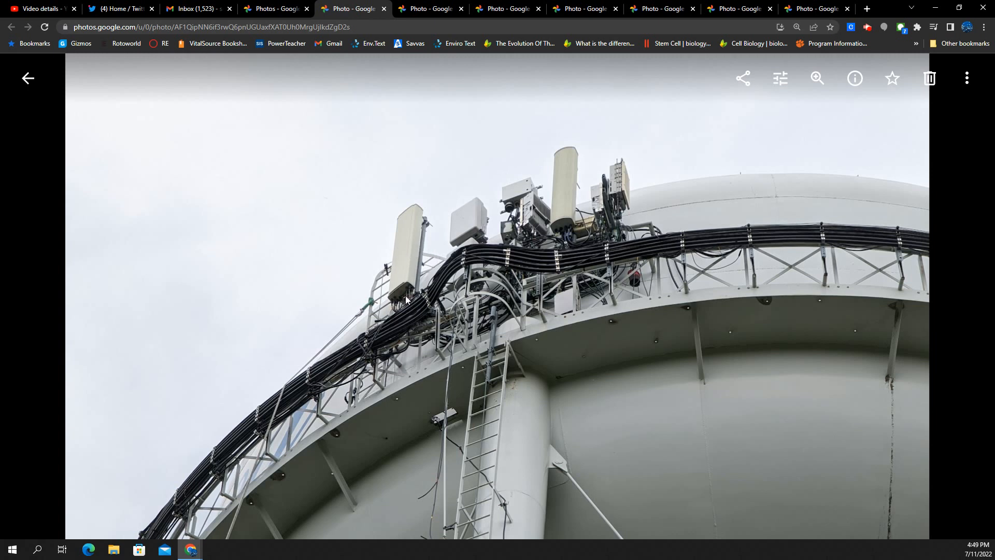
{"action": "mouse_move", "coordinate": [397, 290]}
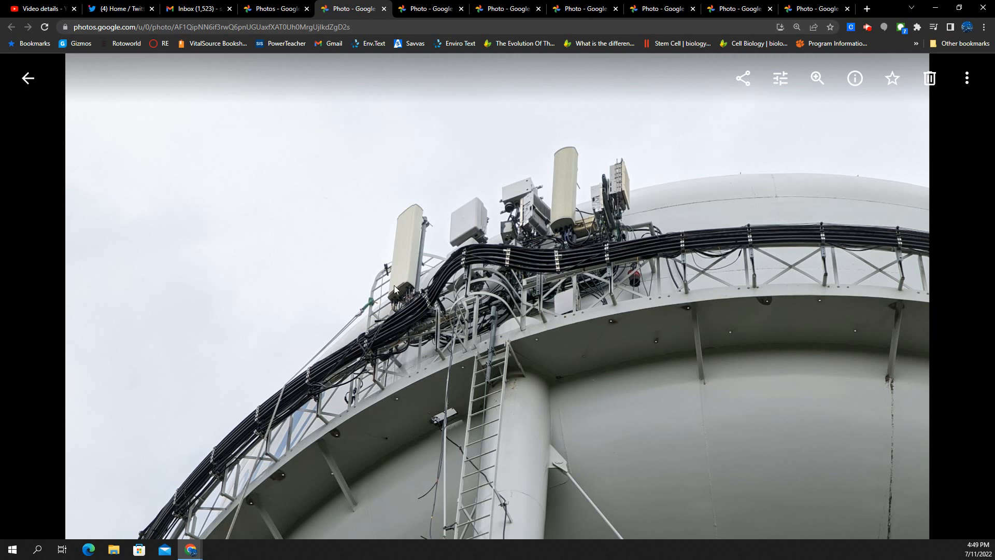
{"action": "mouse_move", "coordinate": [518, 231]}
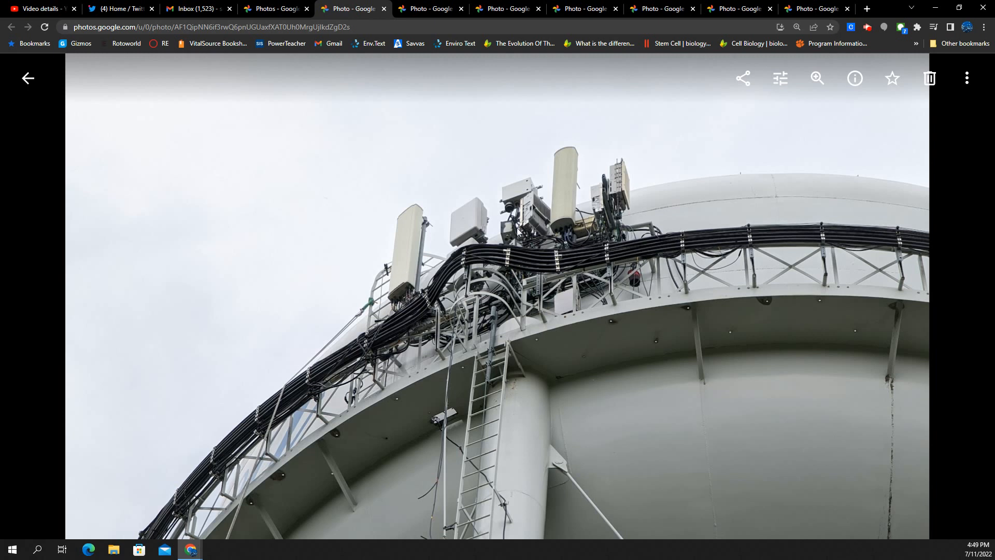
{"action": "mouse_move", "coordinate": [444, 255]}
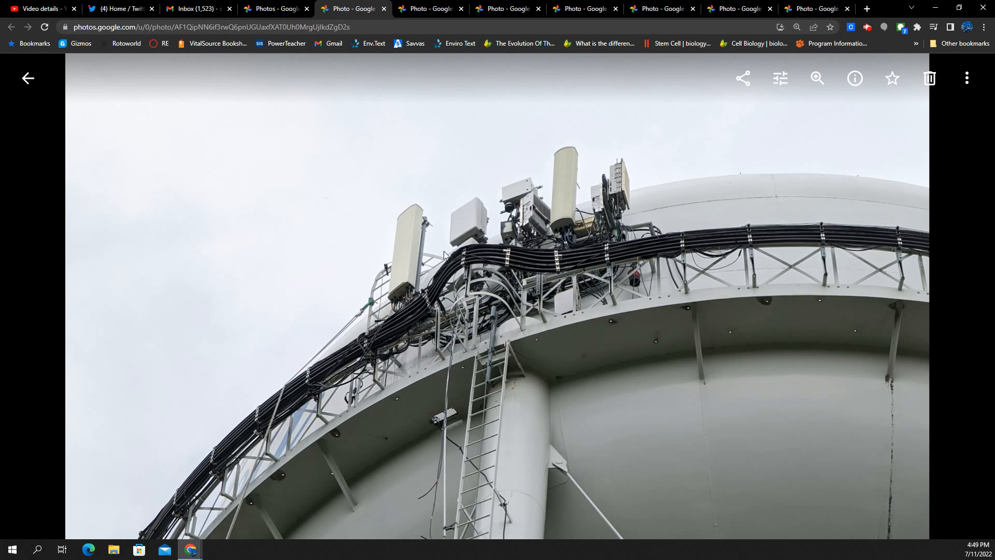
{"action": "mouse_move", "coordinate": [453, 239]}
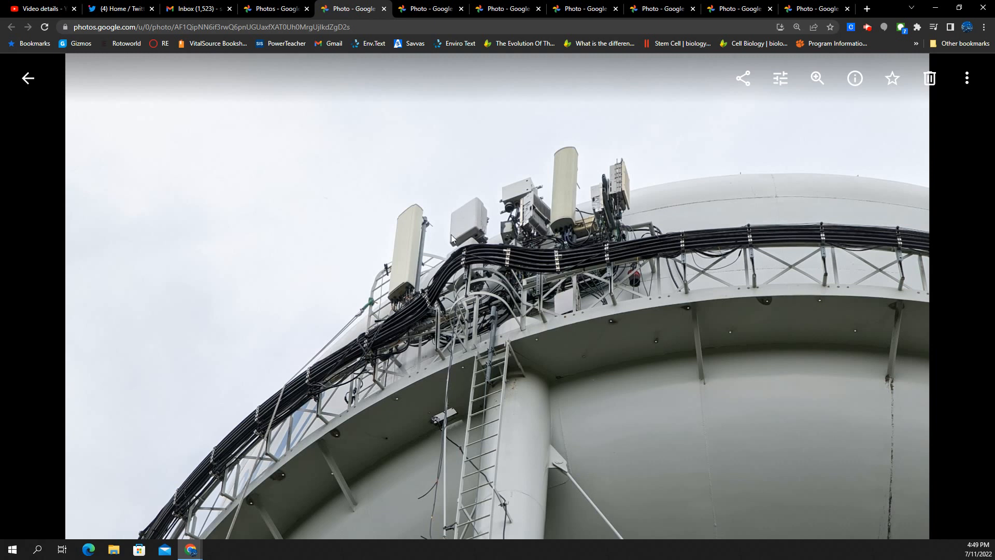
{"action": "mouse_move", "coordinate": [557, 185]}
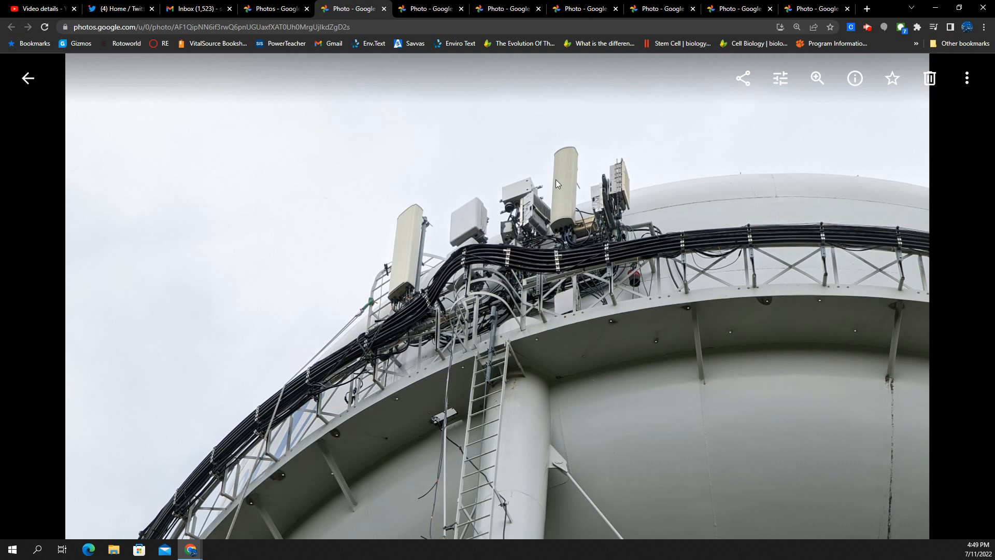
{"action": "mouse_move", "coordinate": [567, 205]}
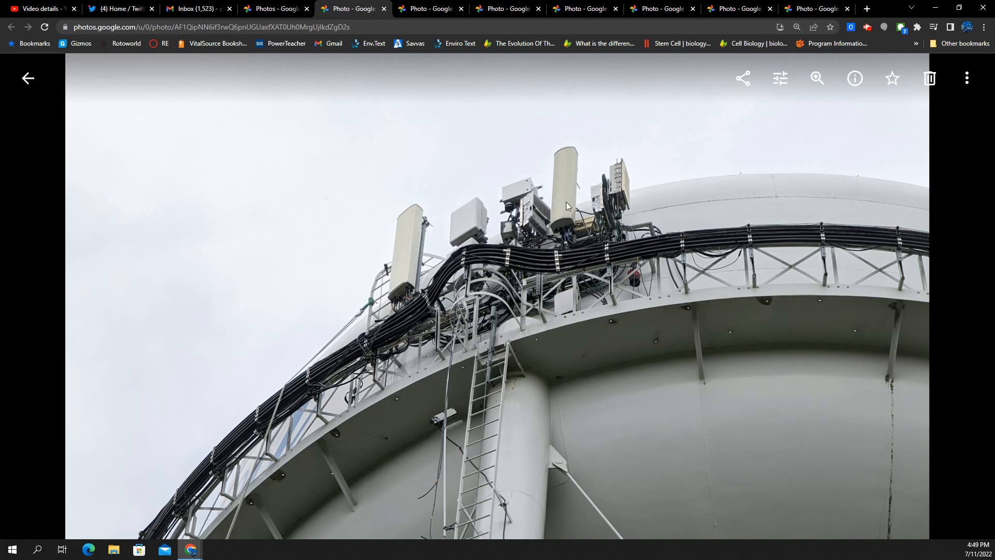
{"action": "mouse_move", "coordinate": [595, 247]}
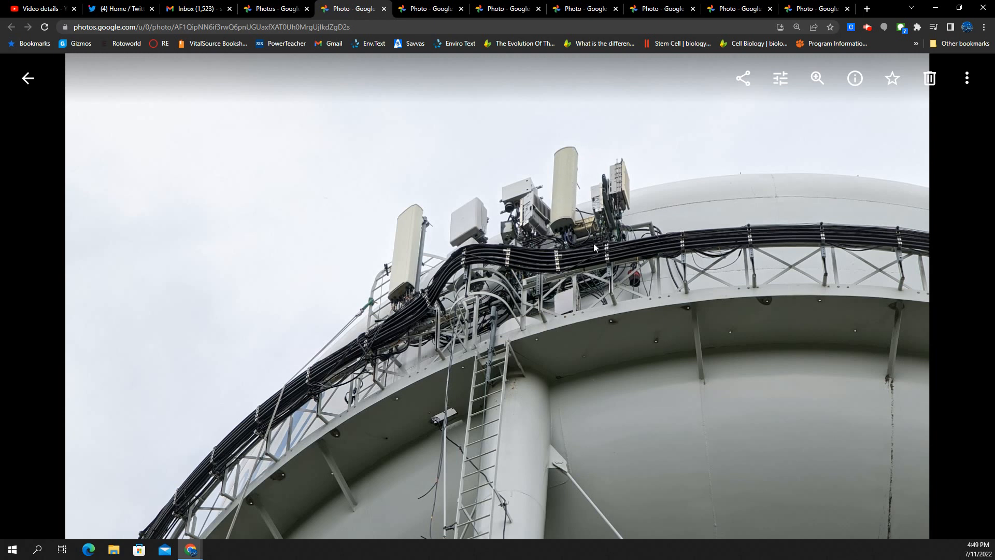
{"action": "mouse_move", "coordinate": [649, 185]}
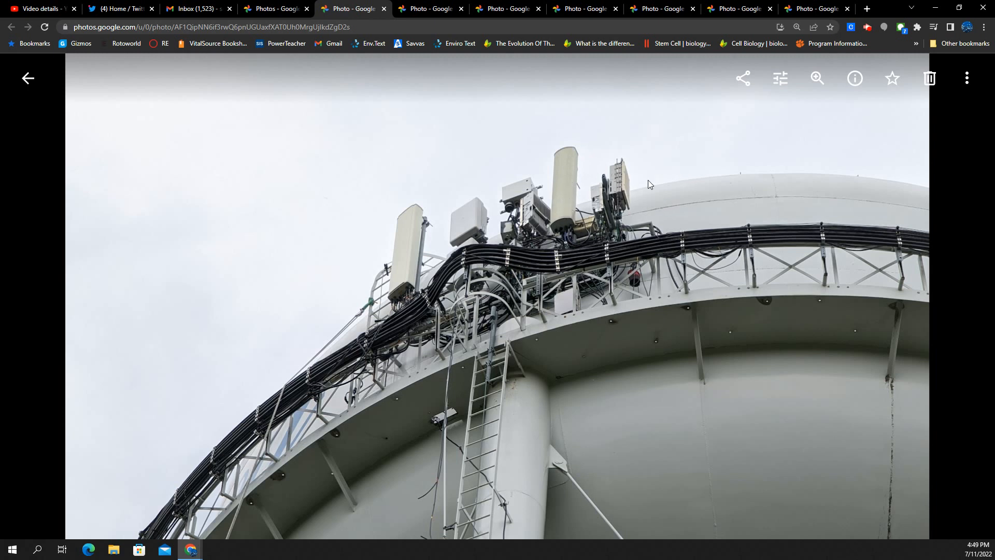
{"action": "mouse_move", "coordinate": [638, 224]}
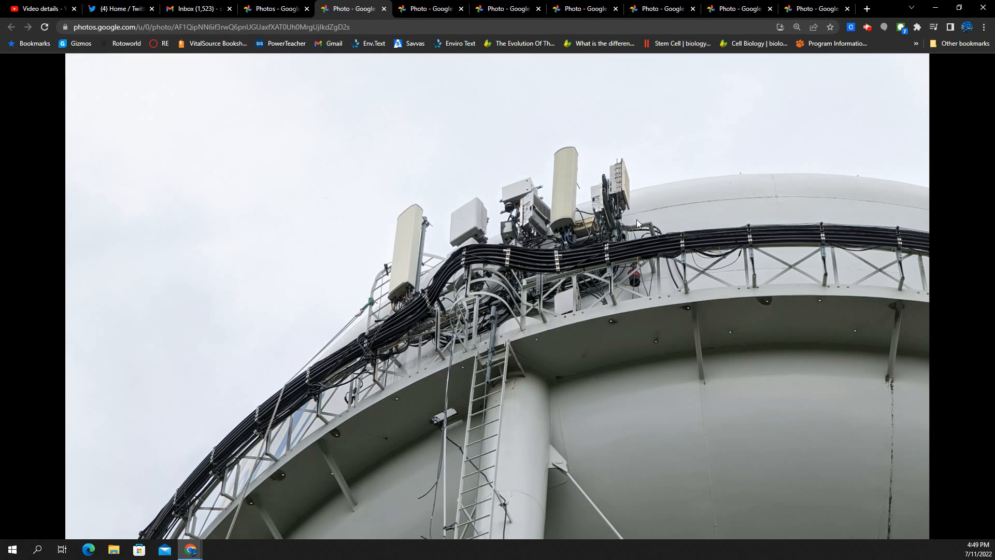
{"action": "mouse_move", "coordinate": [138, 114]}
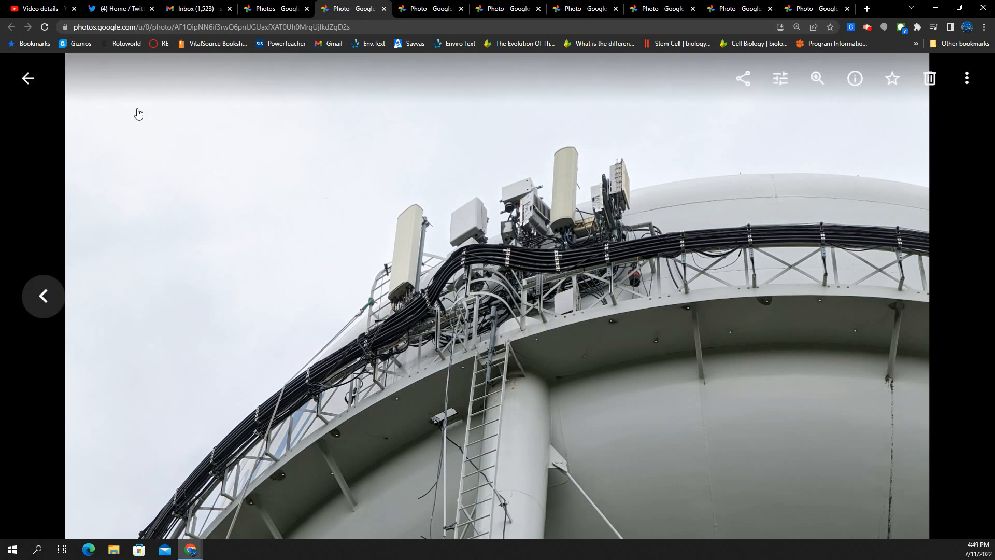
{"action": "mouse_move", "coordinate": [608, 224]}
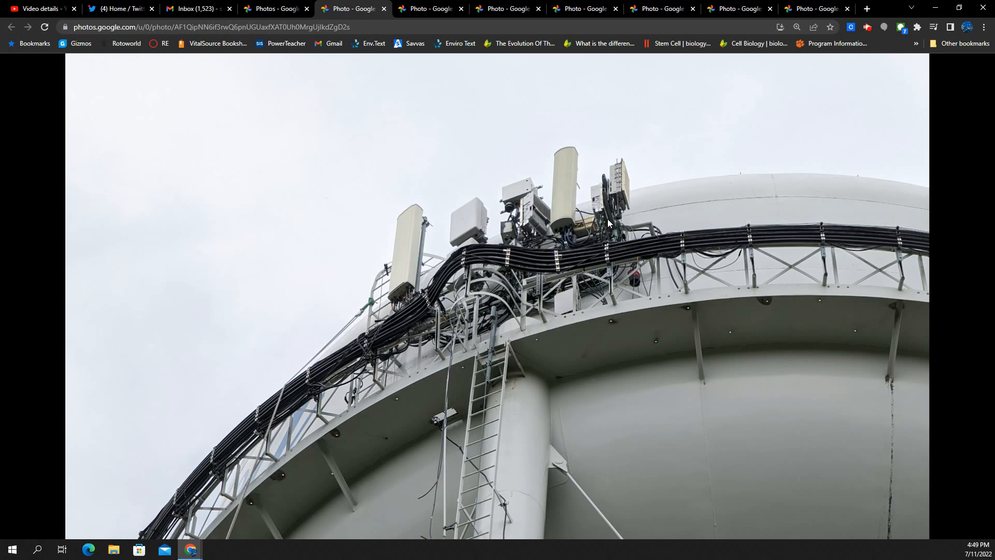
{"action": "mouse_move", "coordinate": [614, 221]}
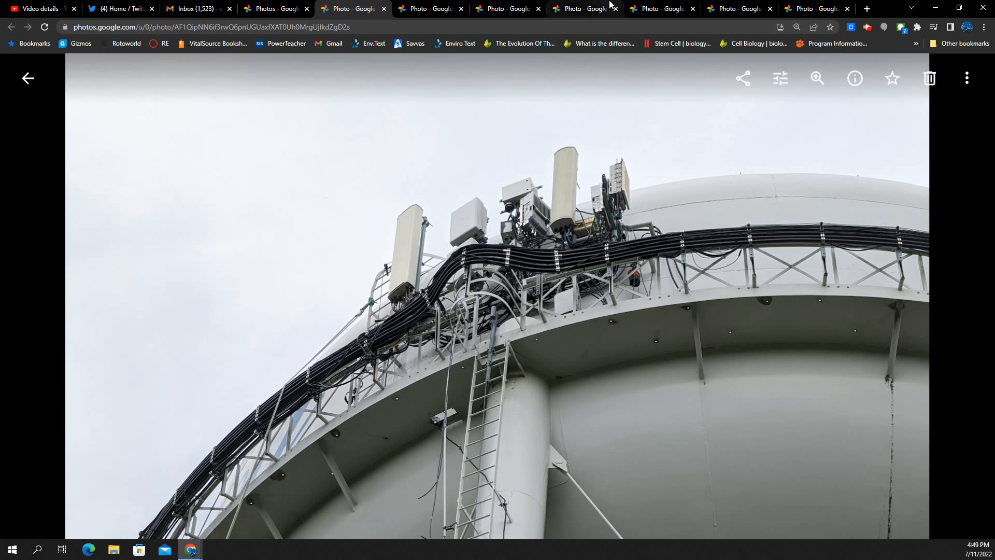
{"action": "mouse_move", "coordinate": [577, 322]}
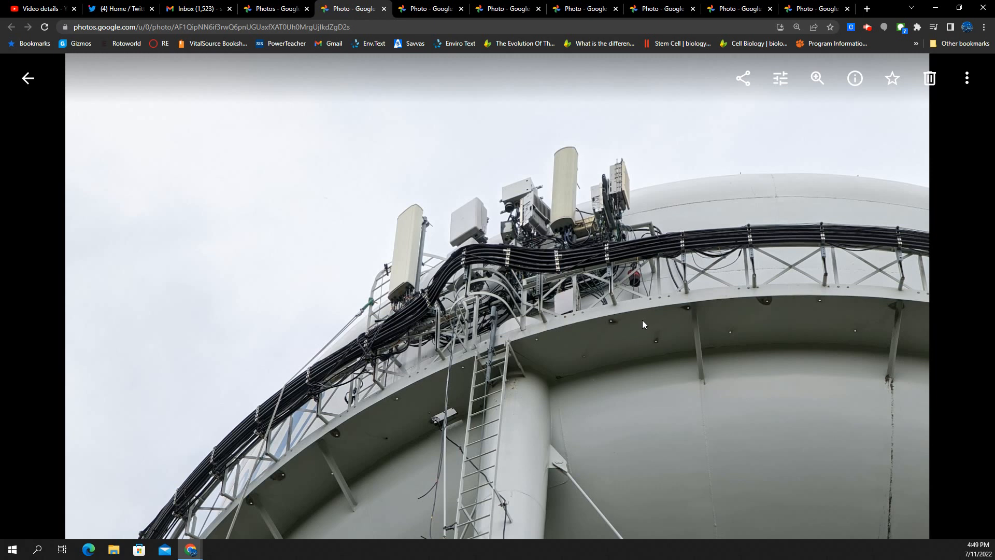
{"action": "mouse_move", "coordinate": [663, 298]}
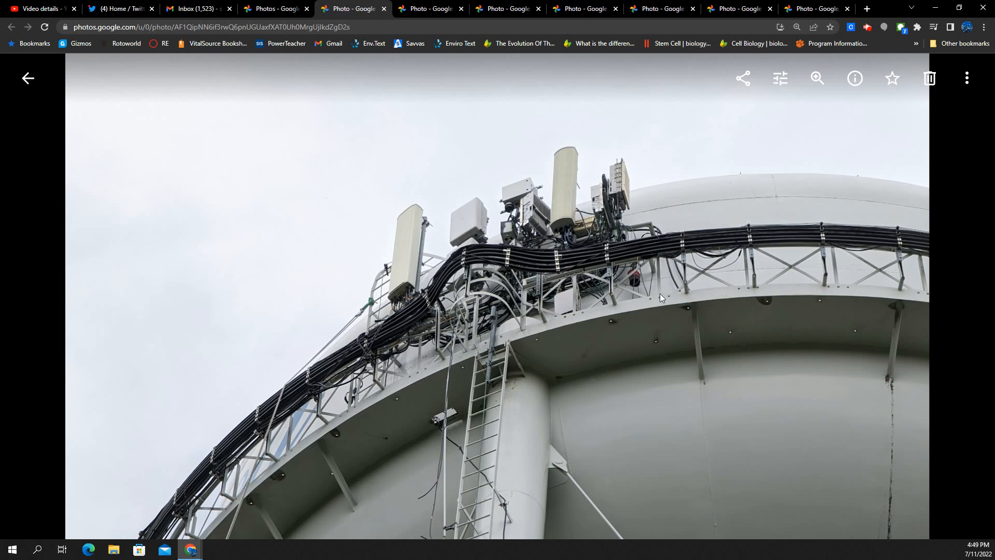